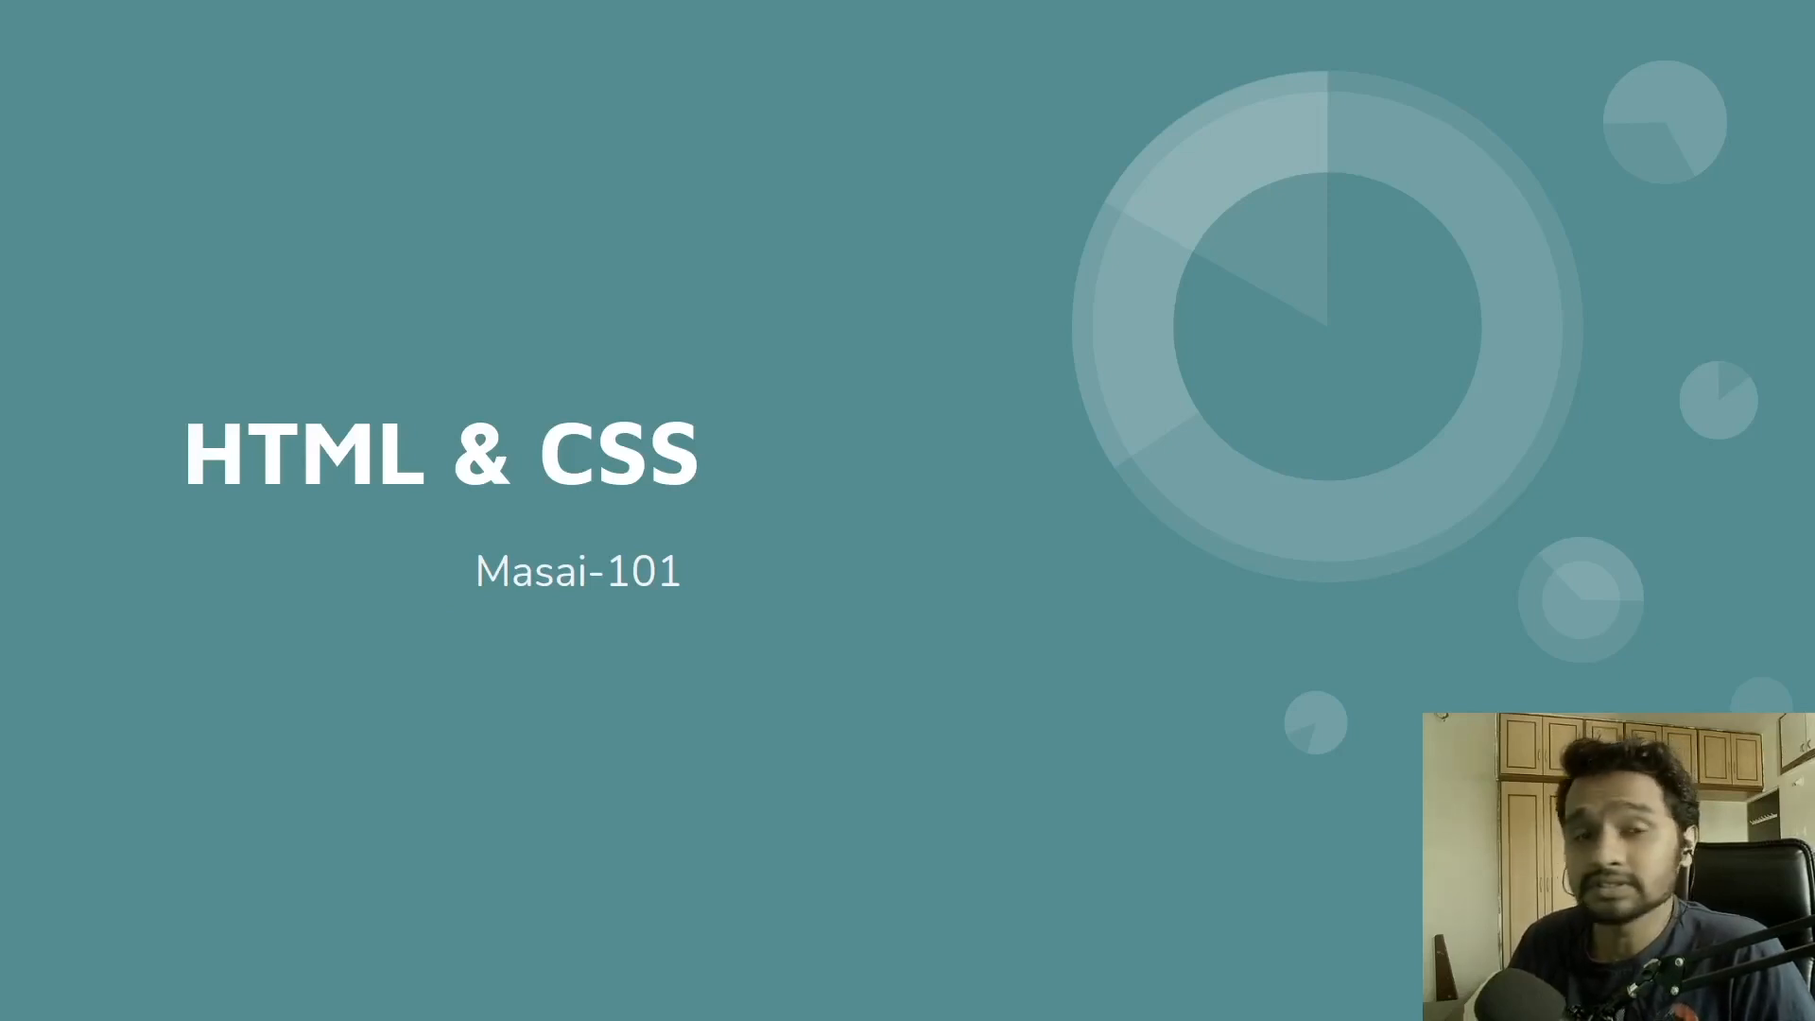
Step: Switch to Chrome's Porfolio tab showing Alex Johnsson's resume page on localhost:3000
{"action": "left_click", "coordinate": [63, 16]}
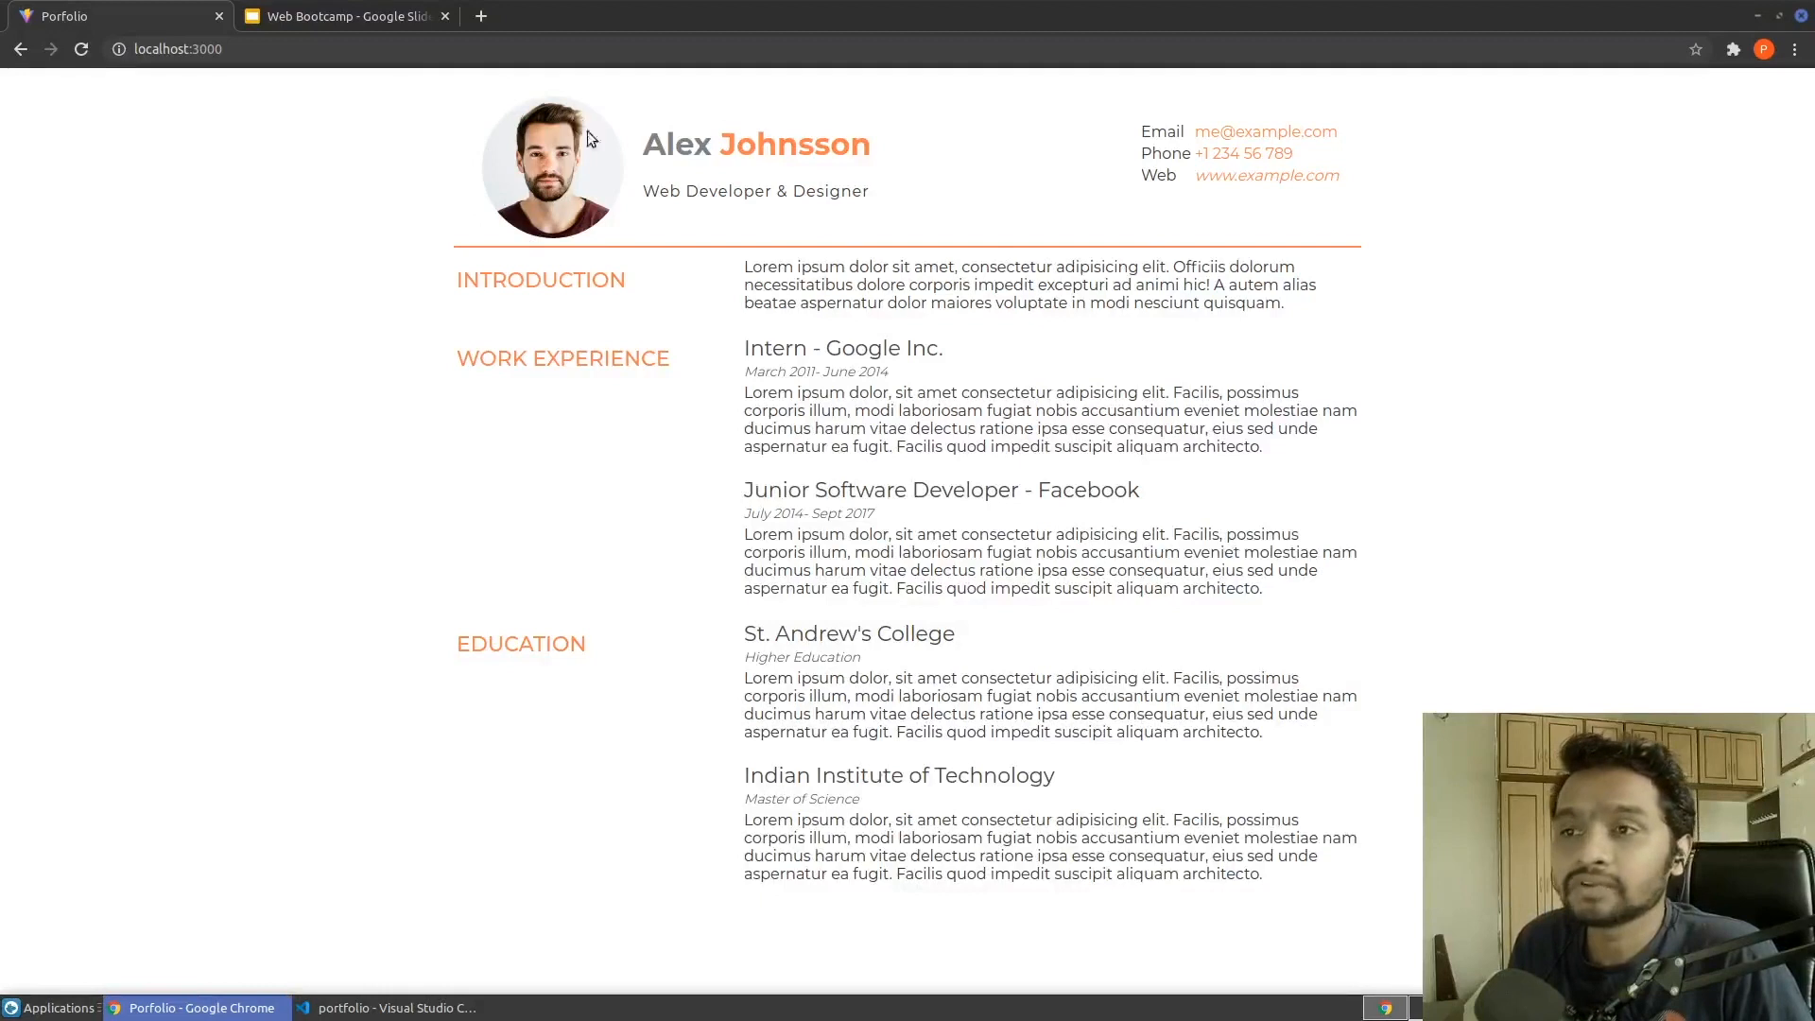
{"action": "mouse_move", "coordinate": [1339, 208]}
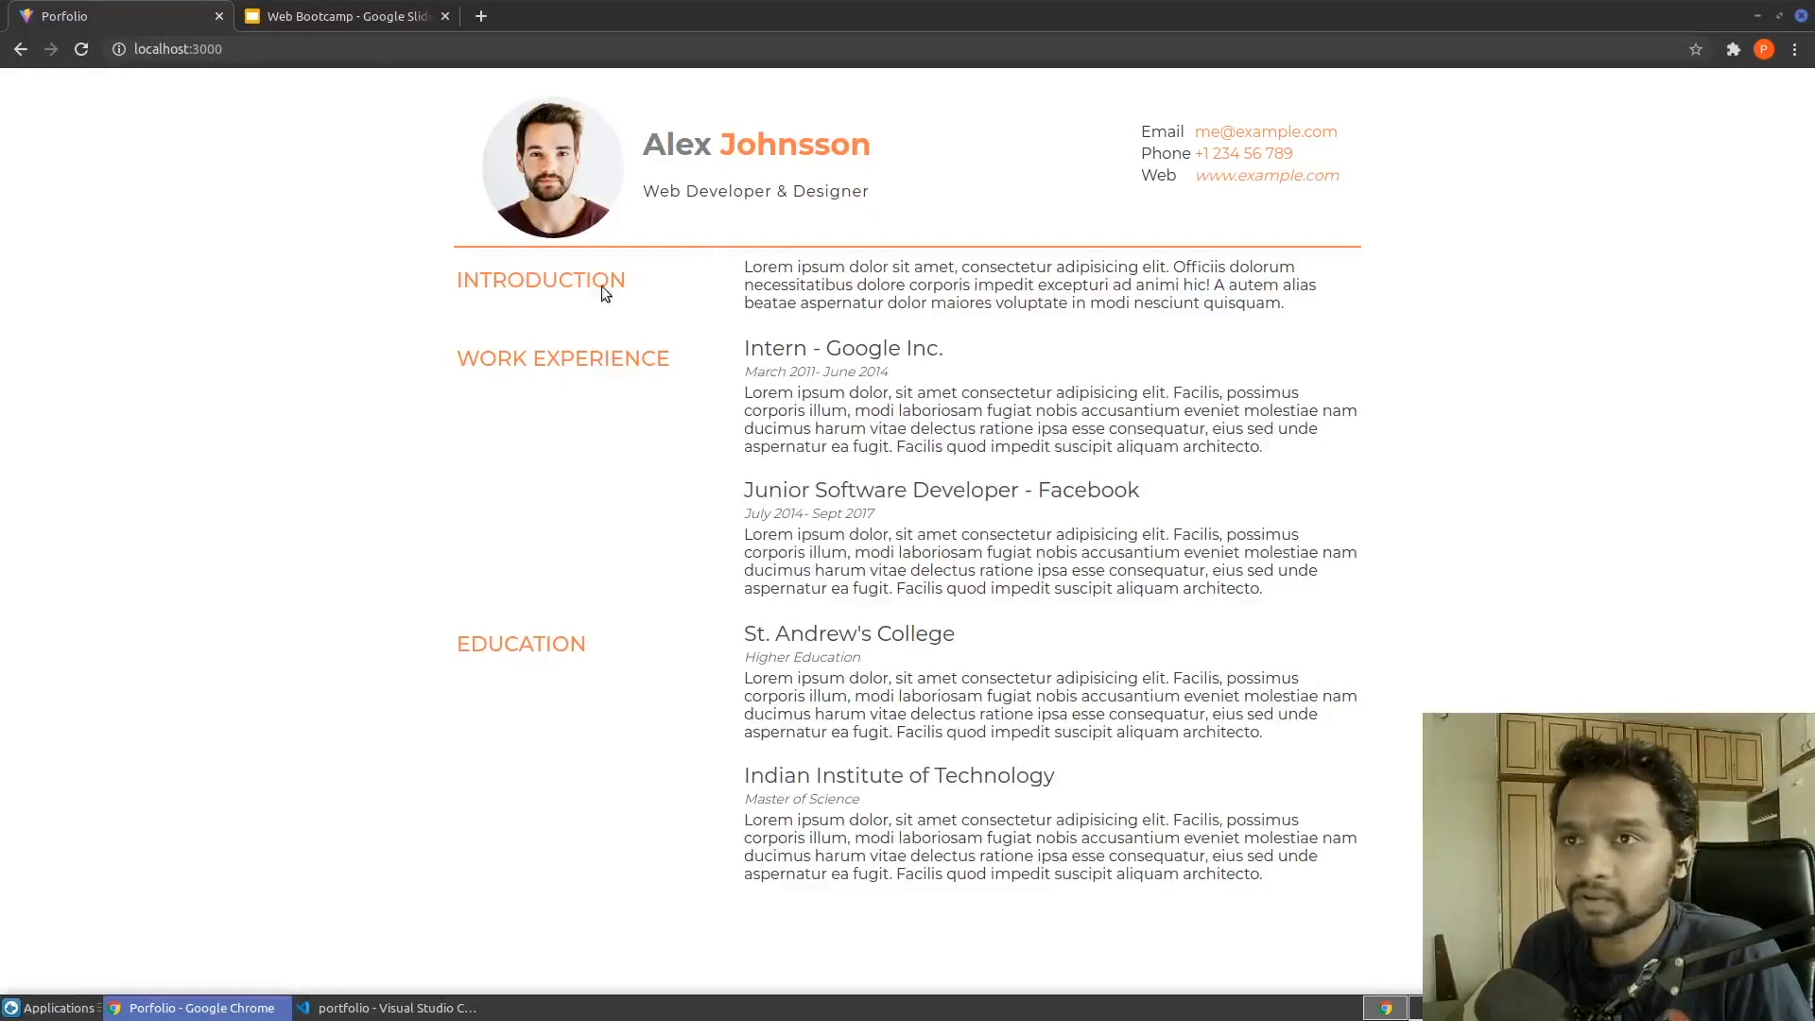
{"action": "left_click", "coordinate": [342, 15]}
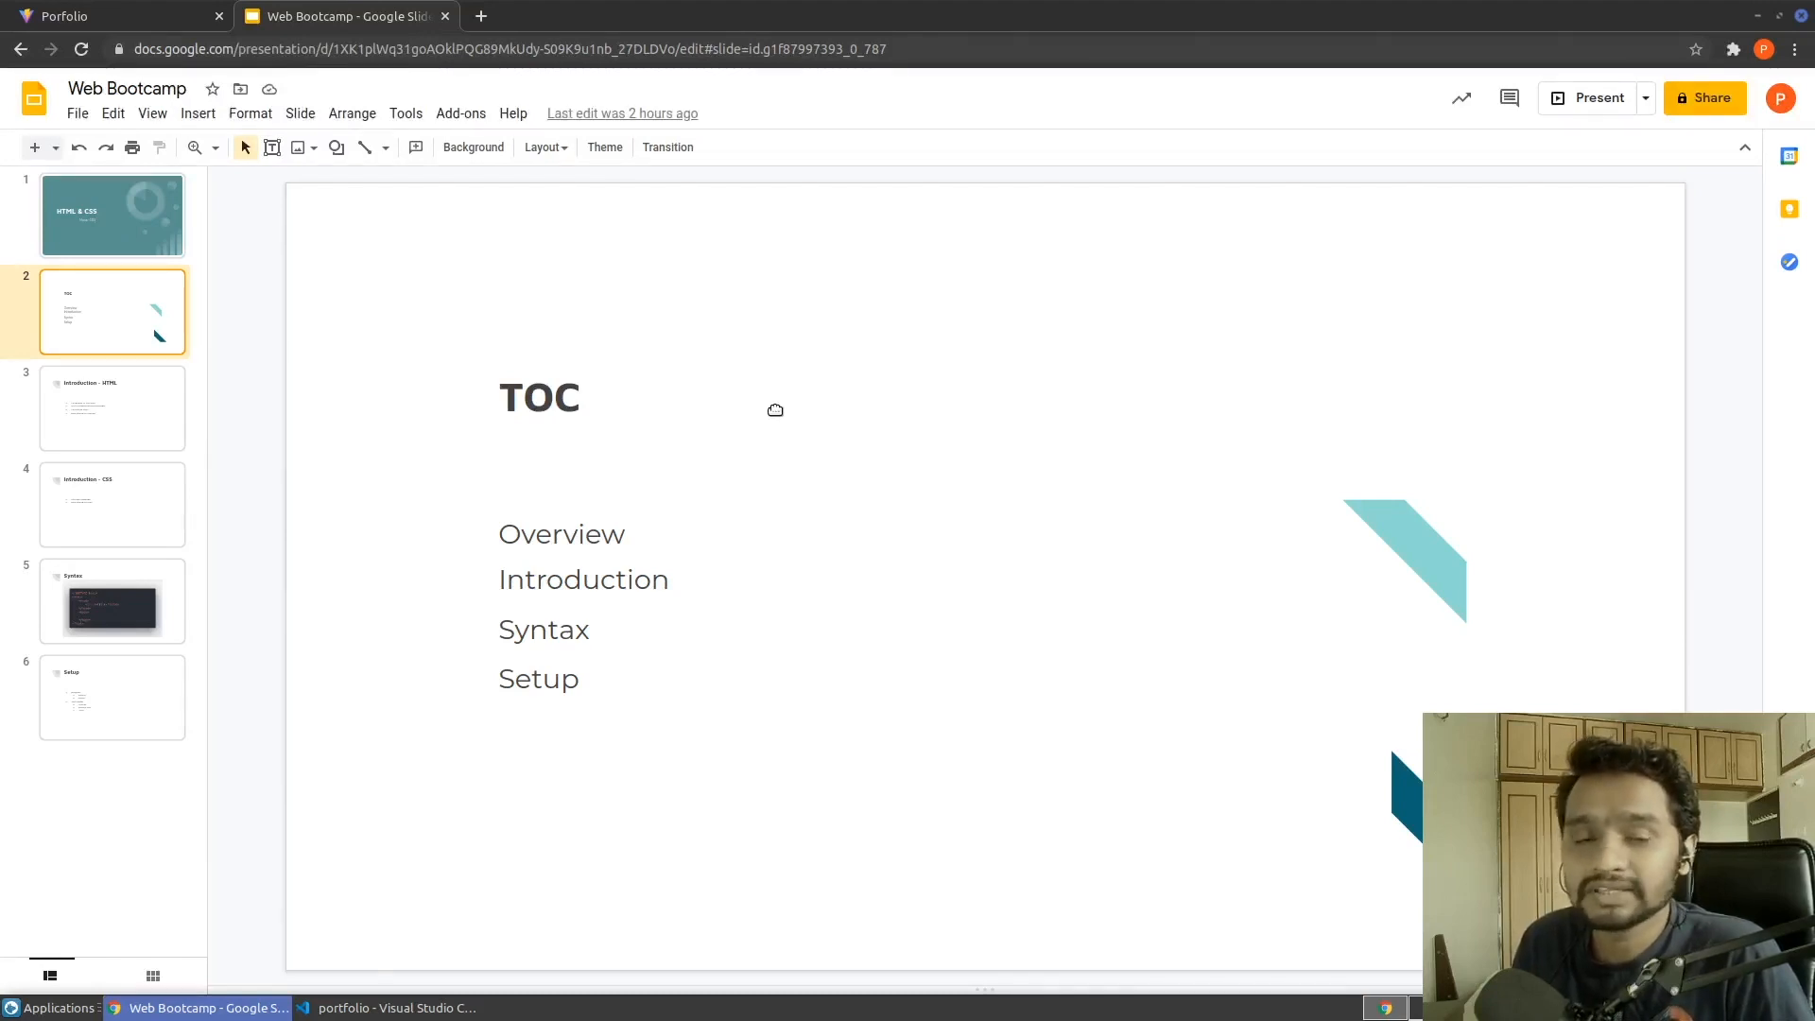
{"action": "mouse_move", "coordinate": [896, 463]}
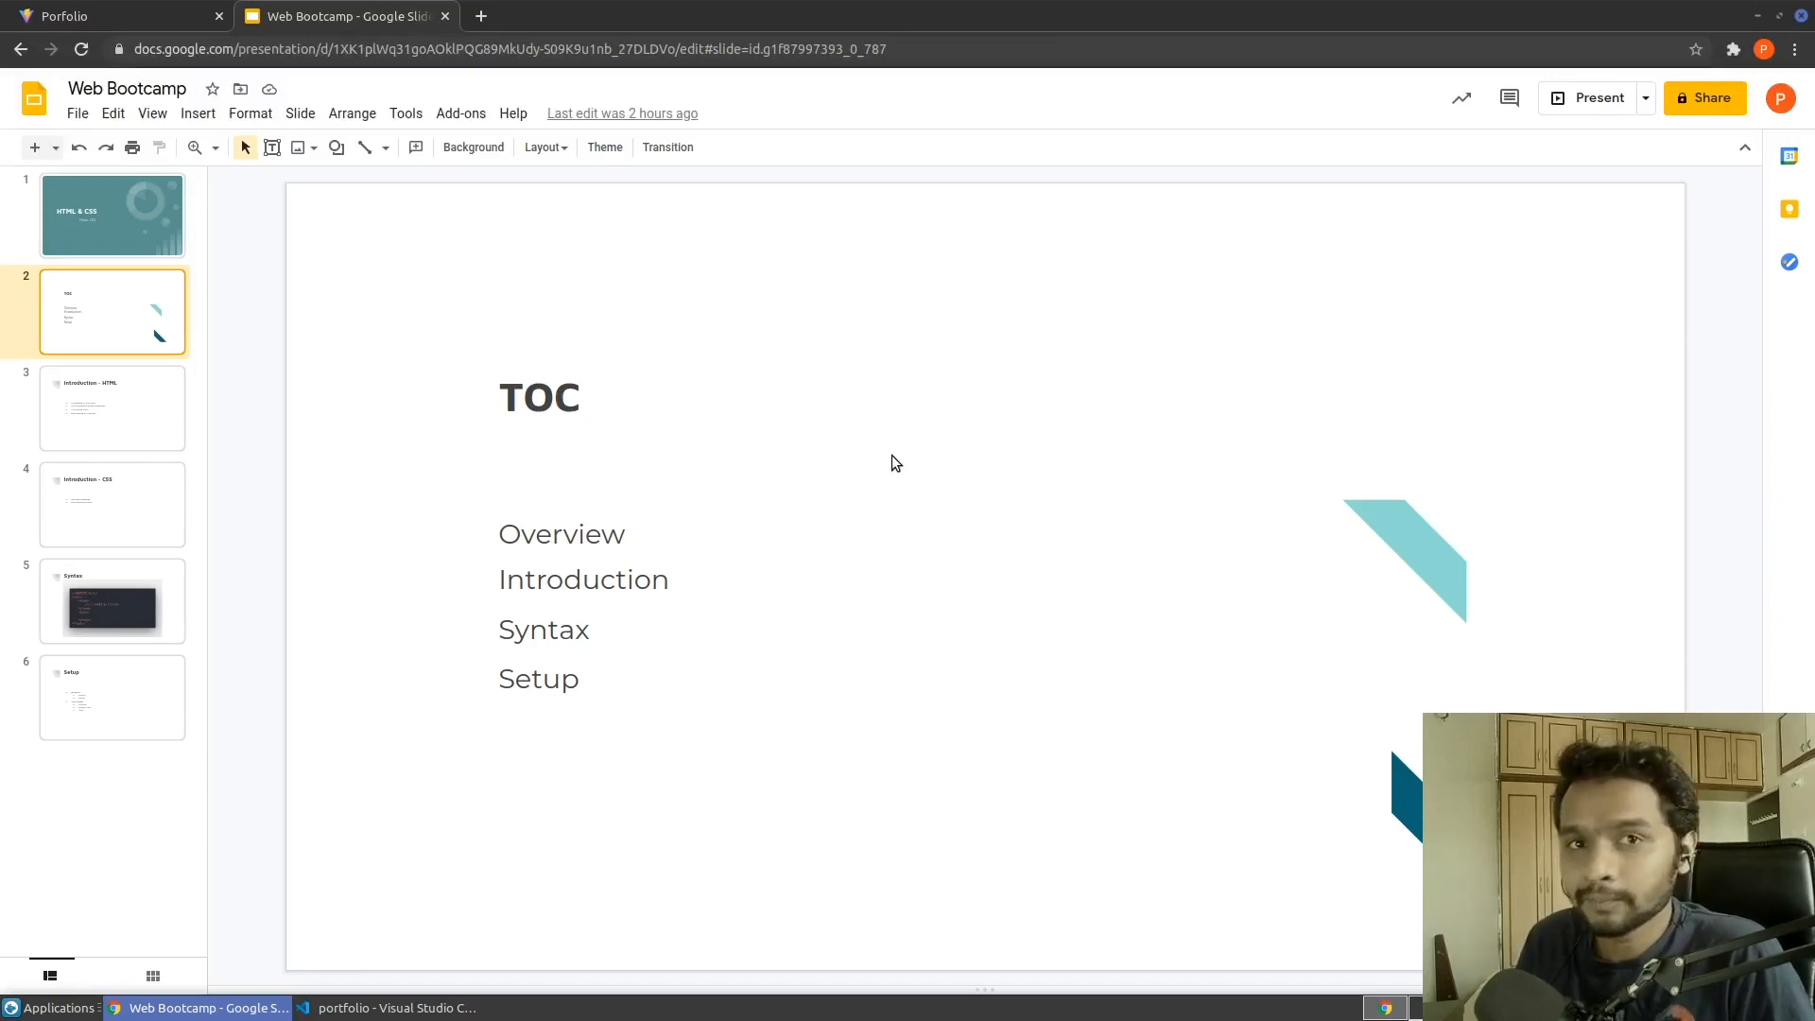
Step: Open slide 3, 'Introduction - HTML', with its four points starting 'Language of the web'
{"action": "left_click", "coordinate": [113, 408]}
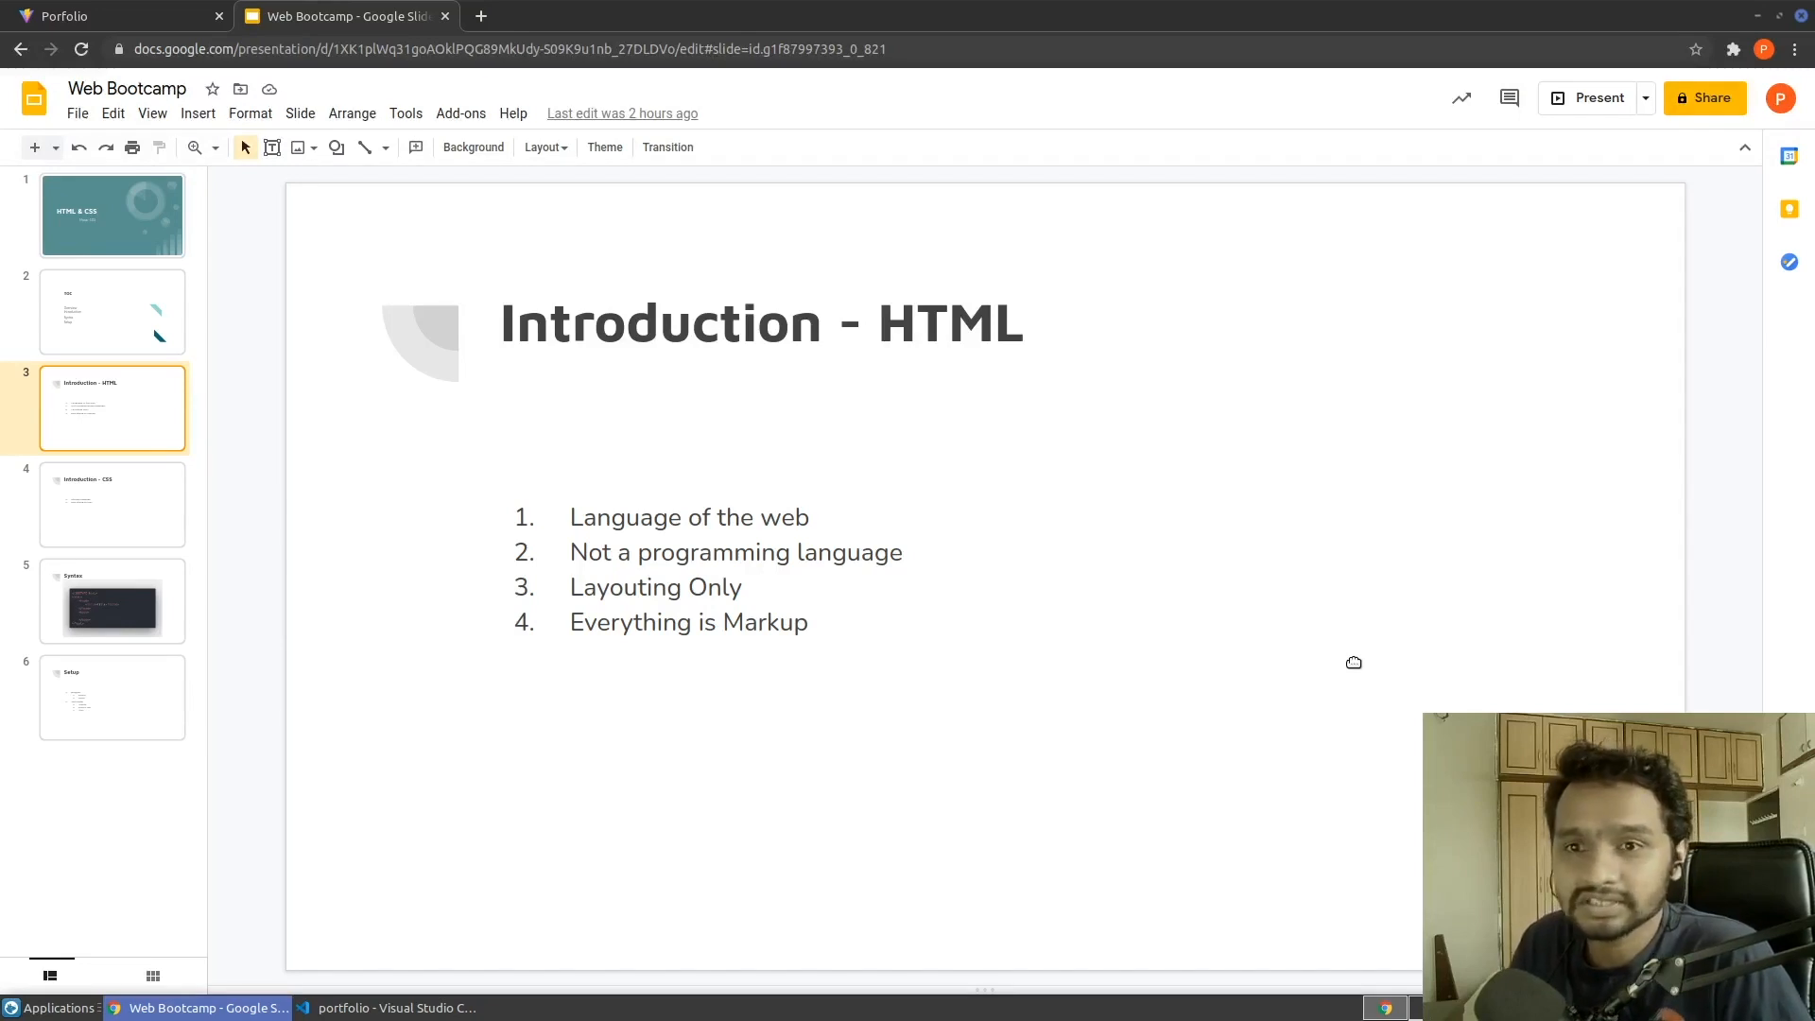
Step: Move past slide 4 'Introduction - CSS' to slide 5 'Syntax' with the HTML skeleton
{"action": "left_click", "coordinate": [113, 504]}
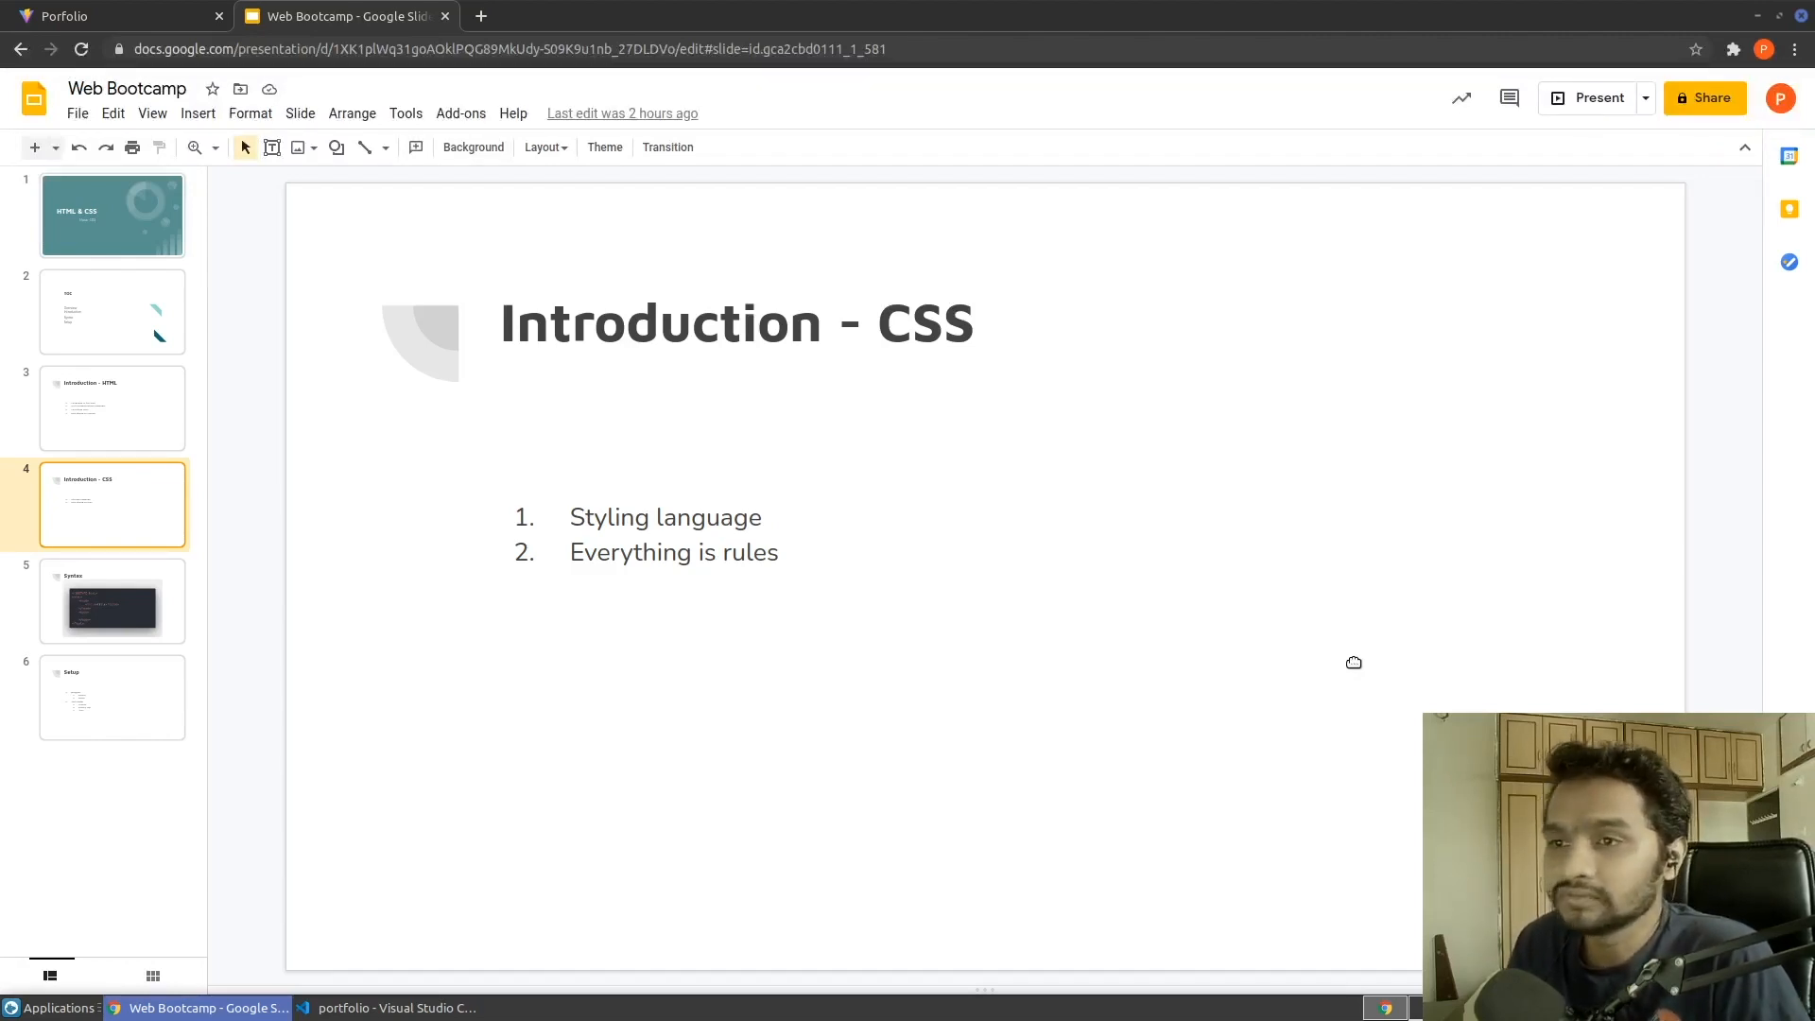
{"action": "left_click", "coordinate": [111, 601]}
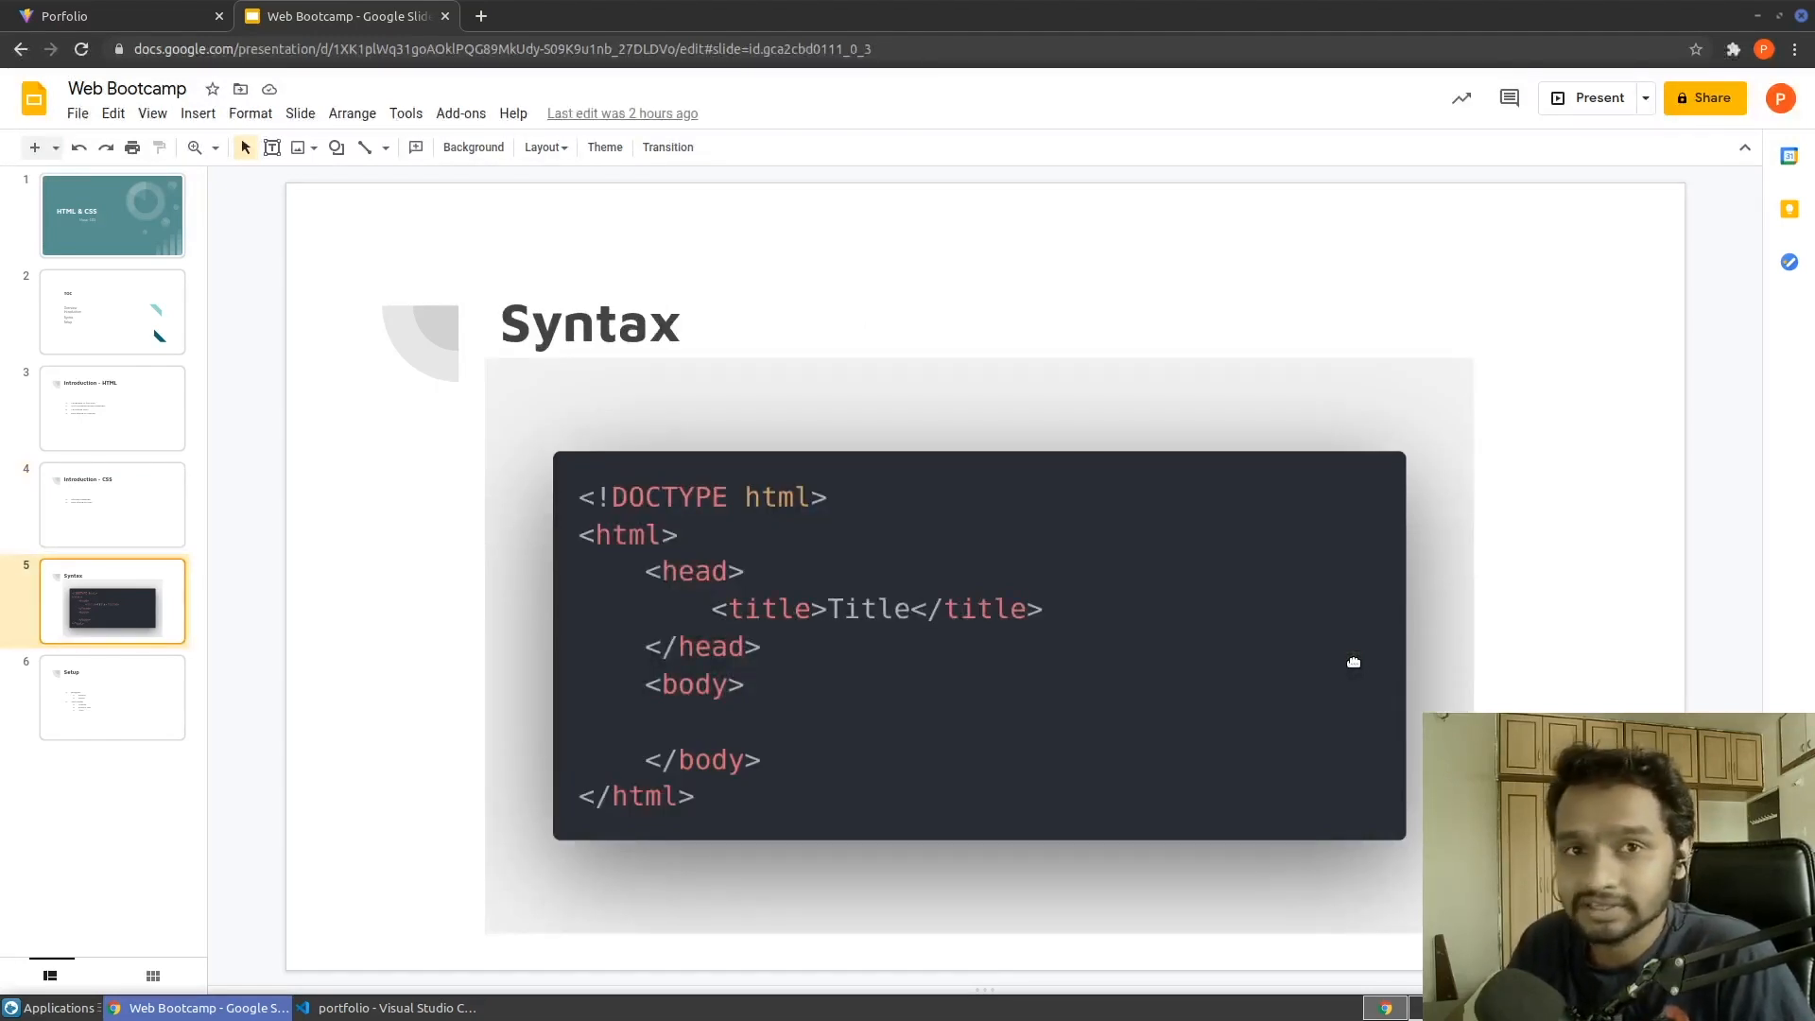
Step: Open slide 6 'Setup' listing Chrome, Firefox, VSCode, Sublime Text and Atom
{"action": "left_click", "coordinate": [113, 697]}
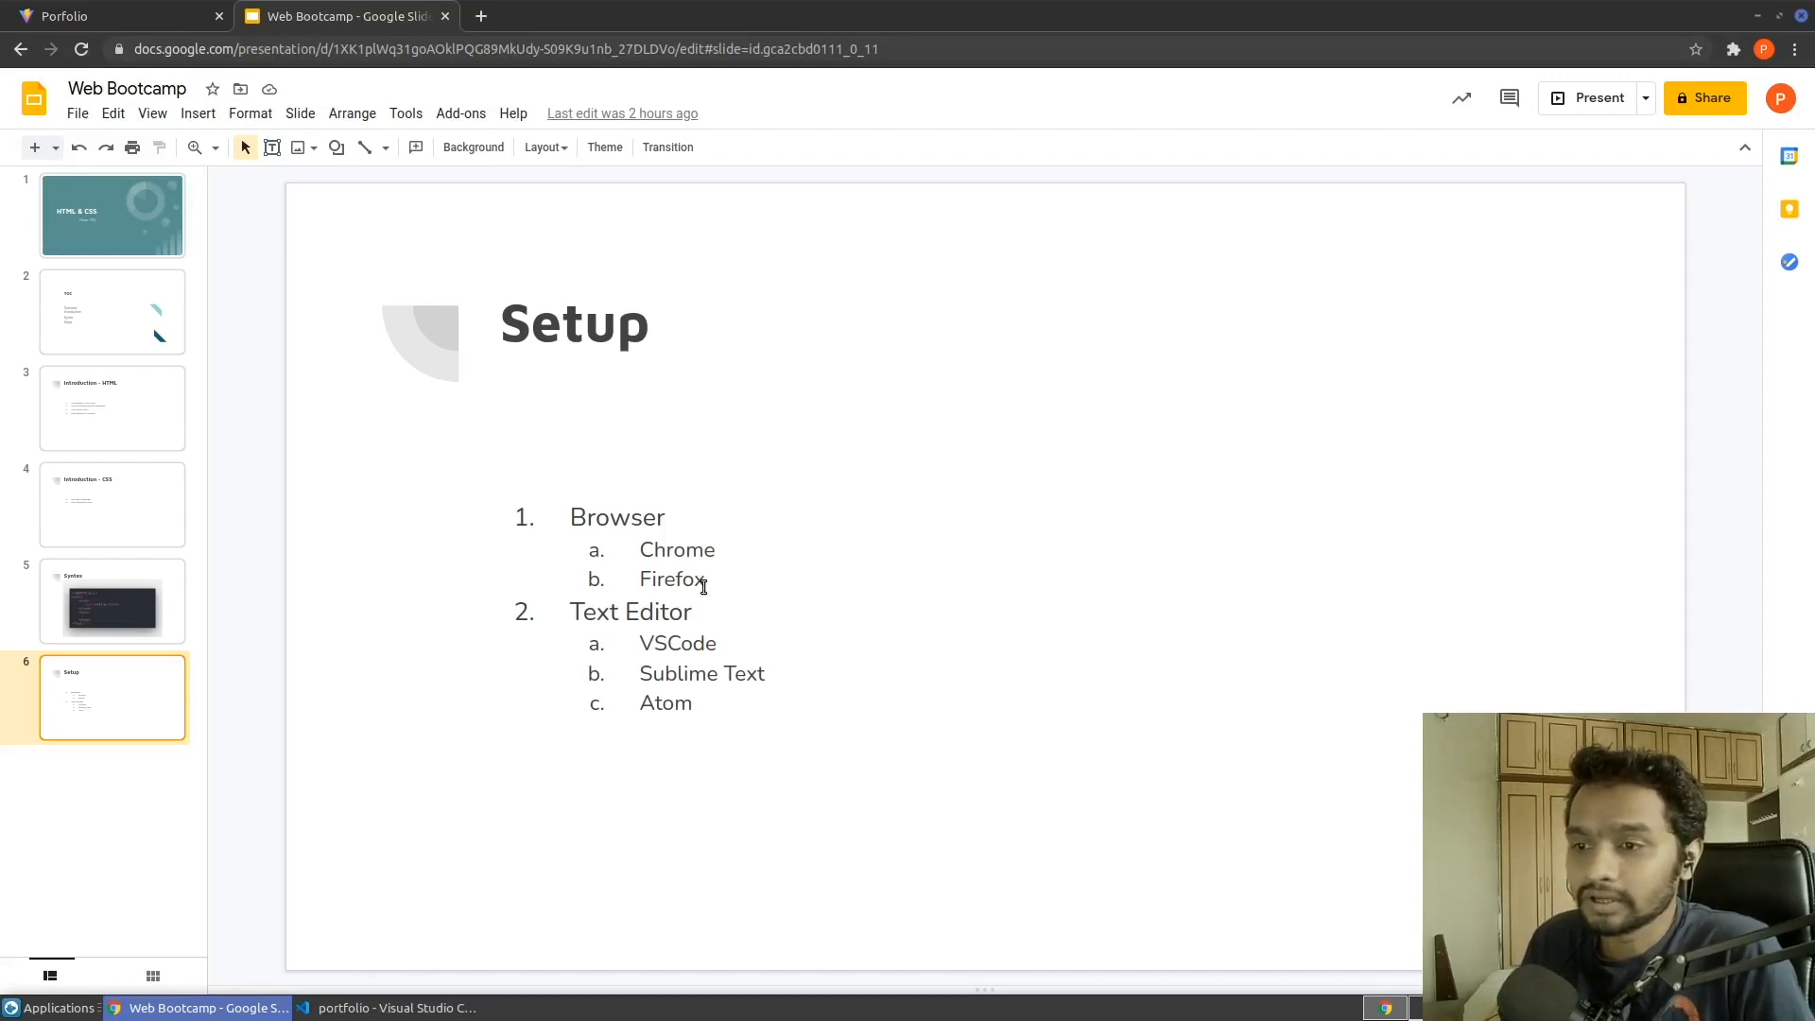
{"action": "mouse_move", "coordinate": [623, 743]}
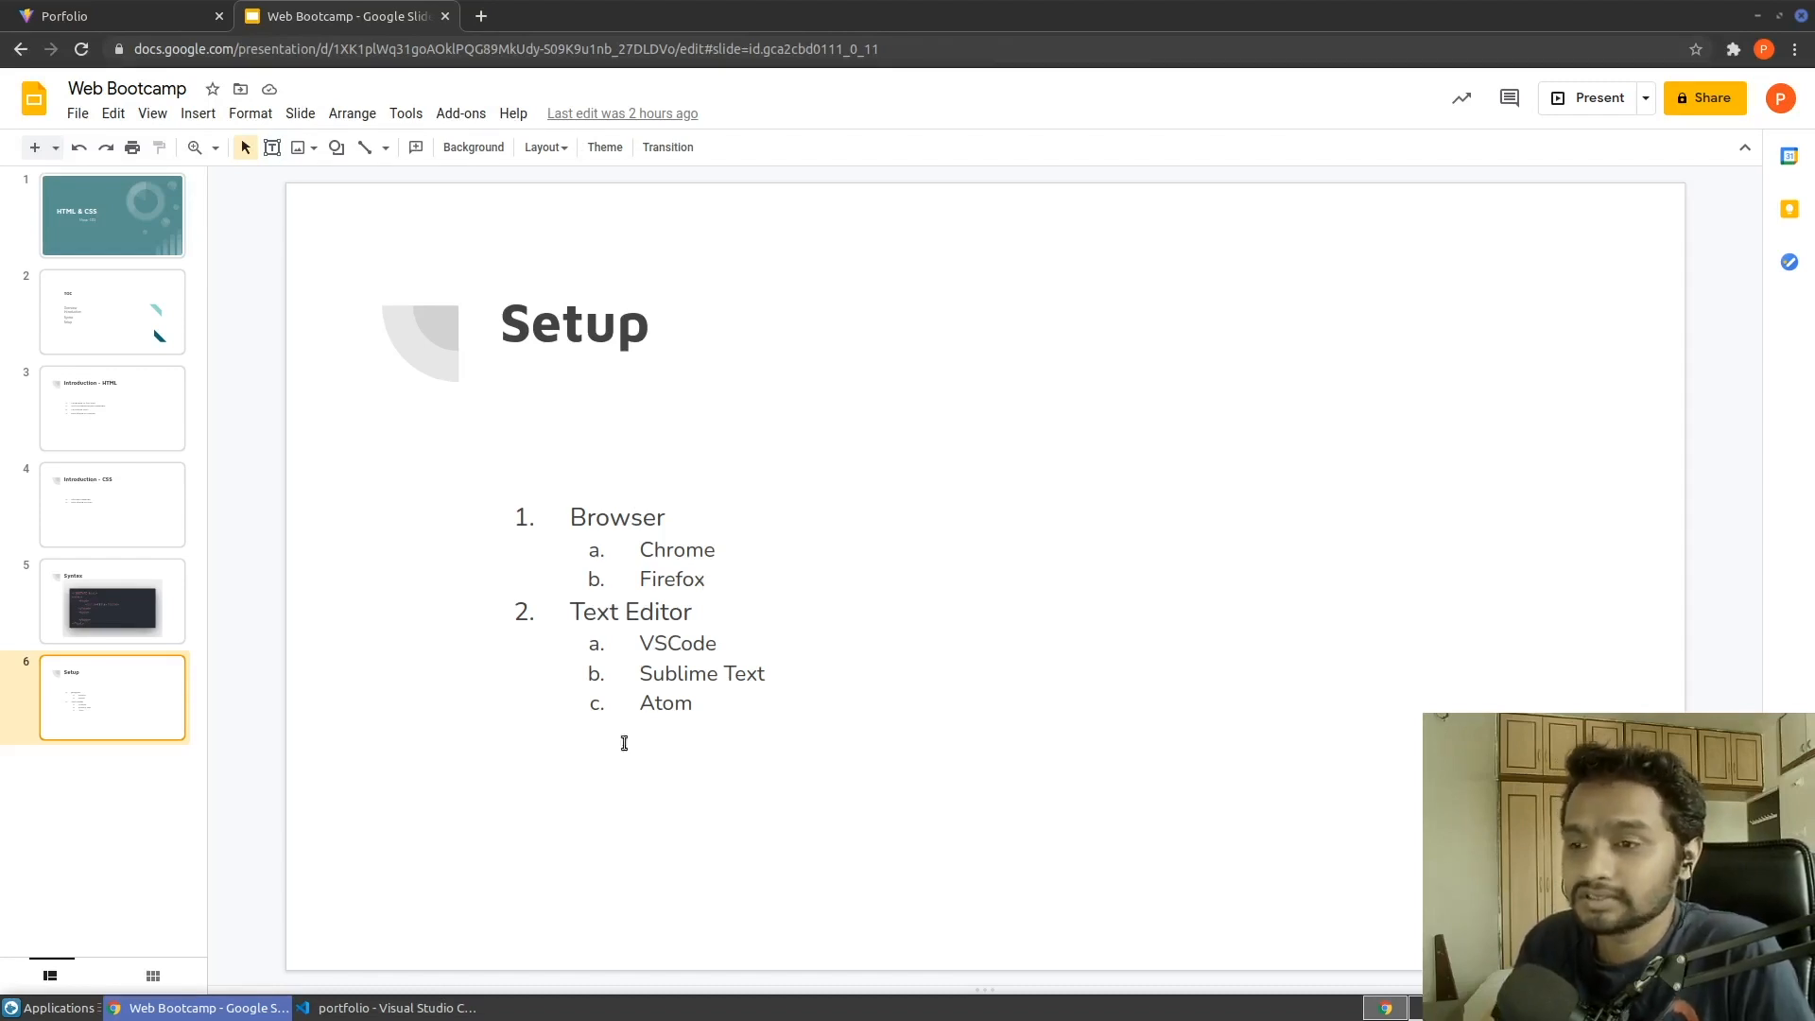
Step: Switch to VS Code's portfolio folder, holding only Notes, and open its Explorer actions menu
{"action": "left_click", "coordinate": [388, 1007]}
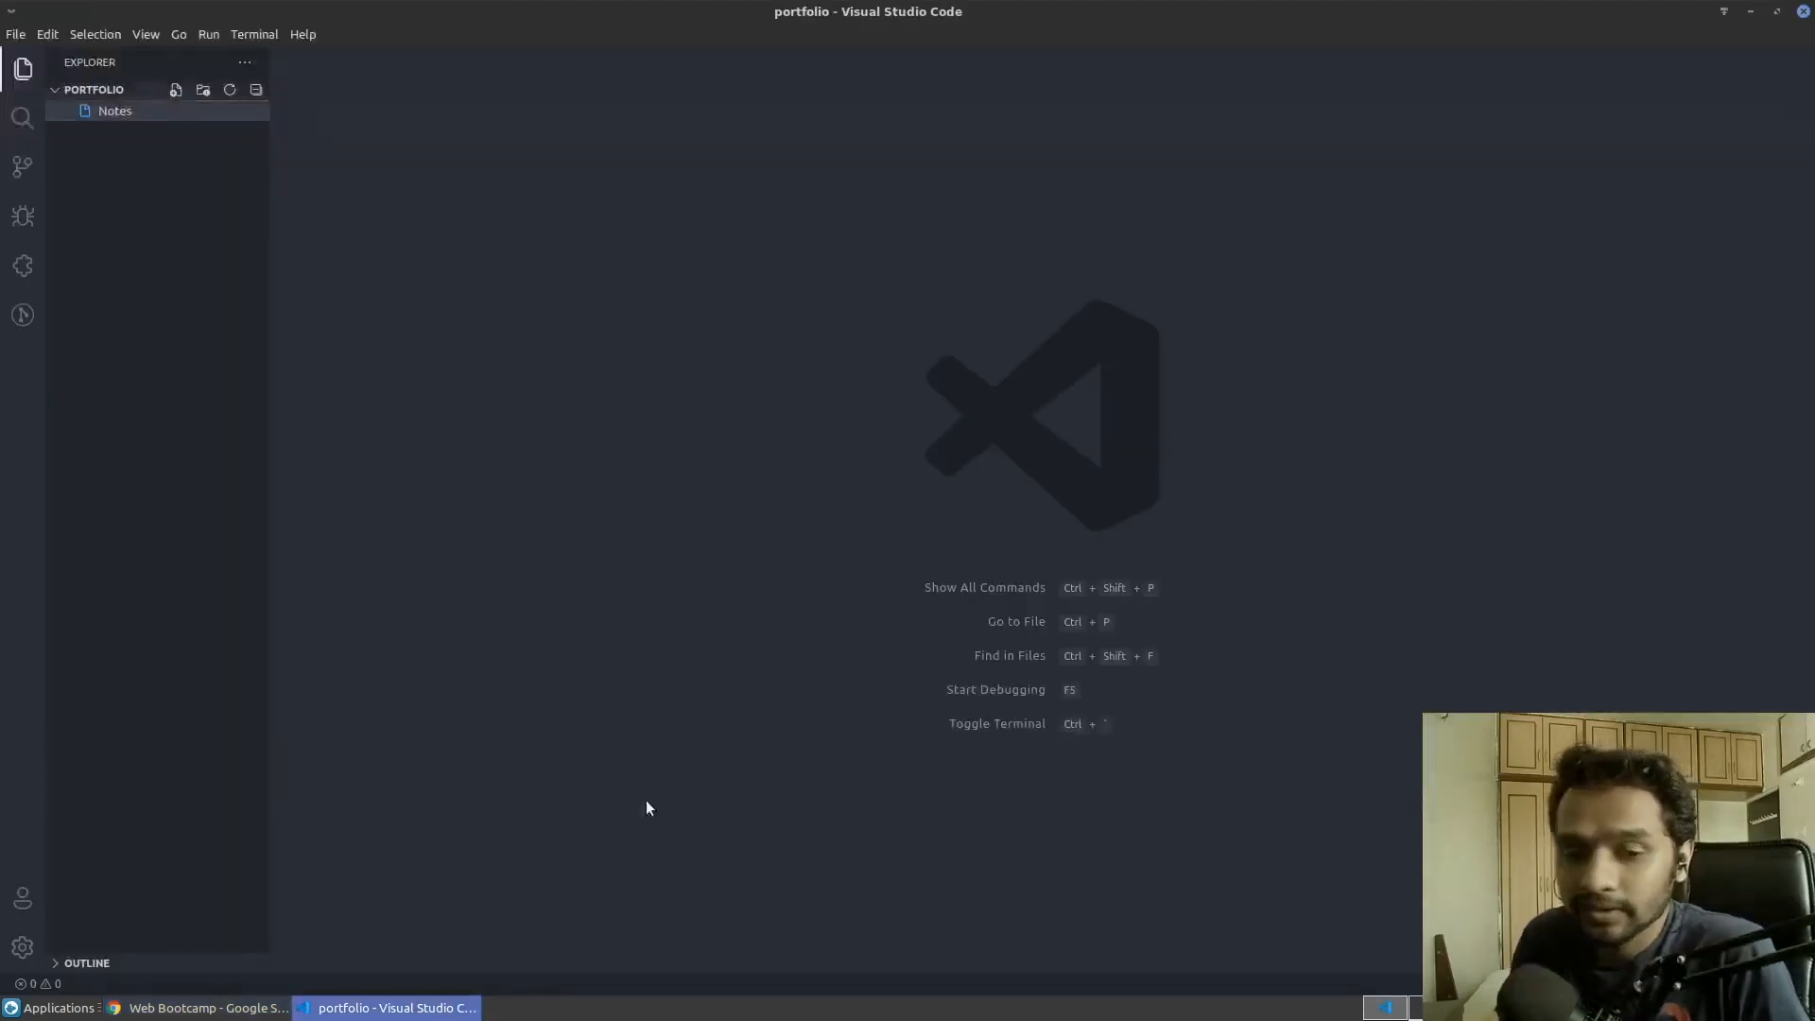
{"action": "mouse_move", "coordinate": [712, 546]}
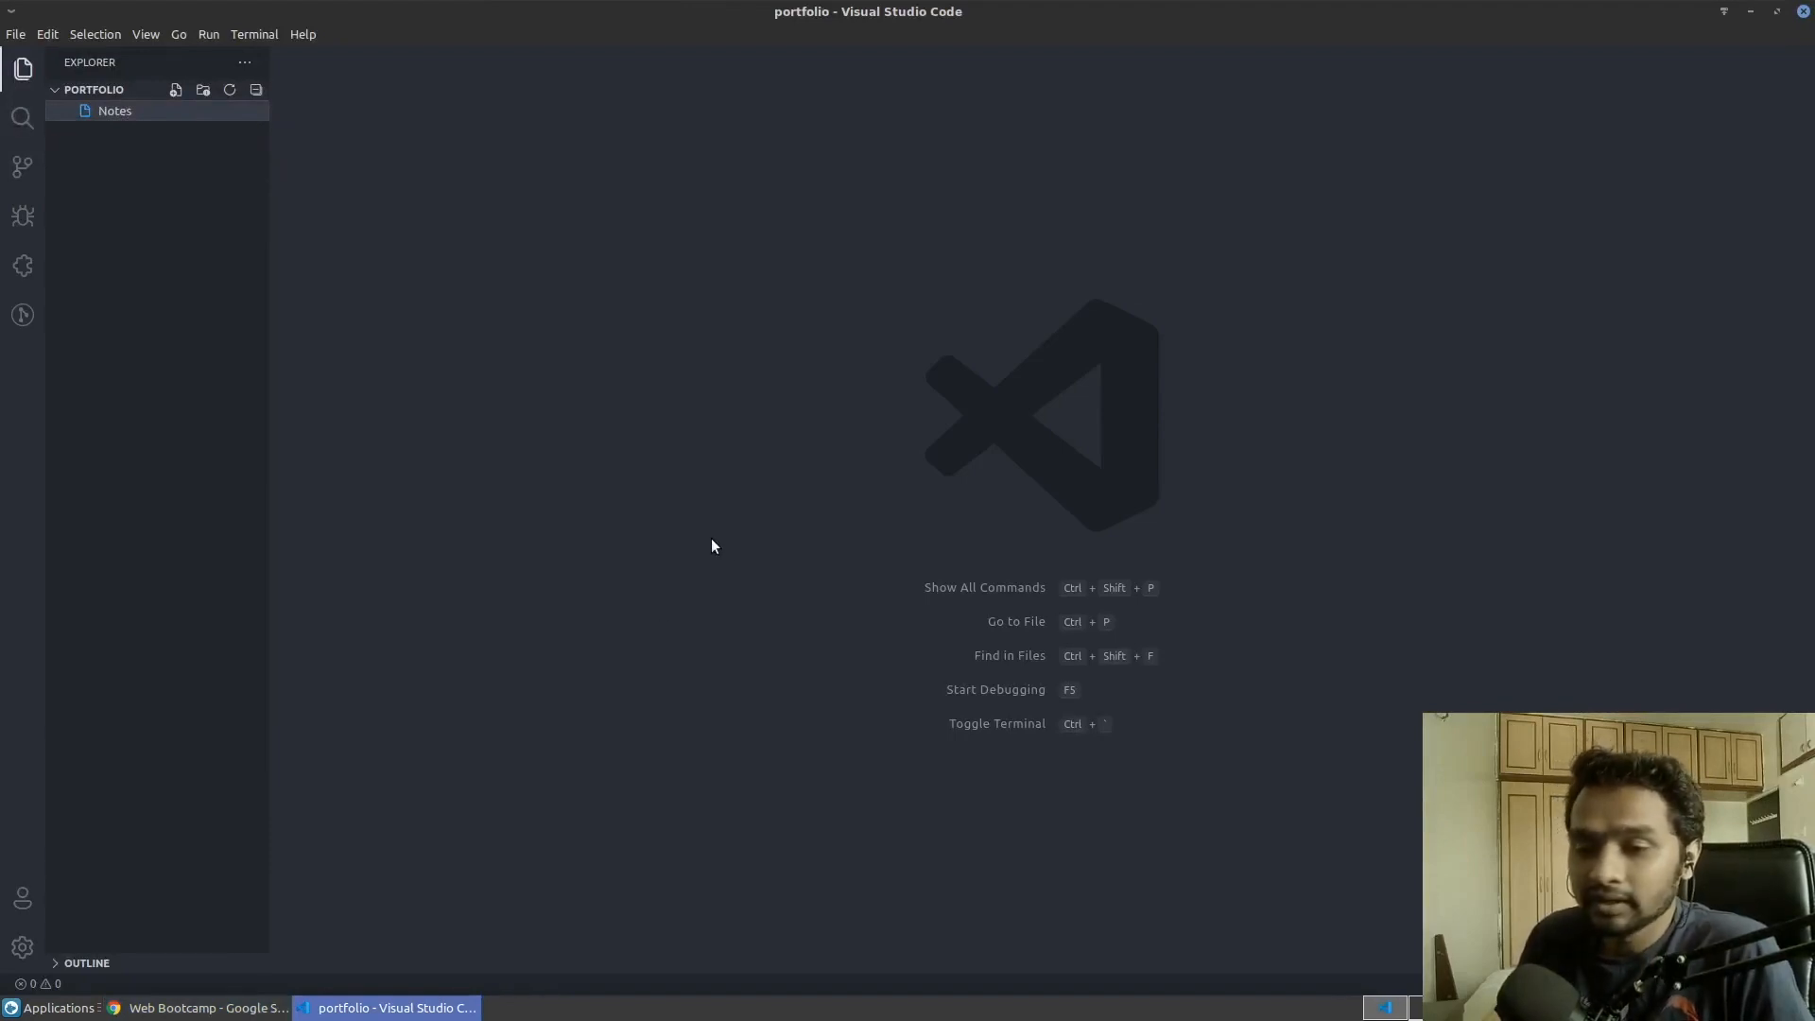
{"action": "mouse_move", "coordinate": [556, 561]}
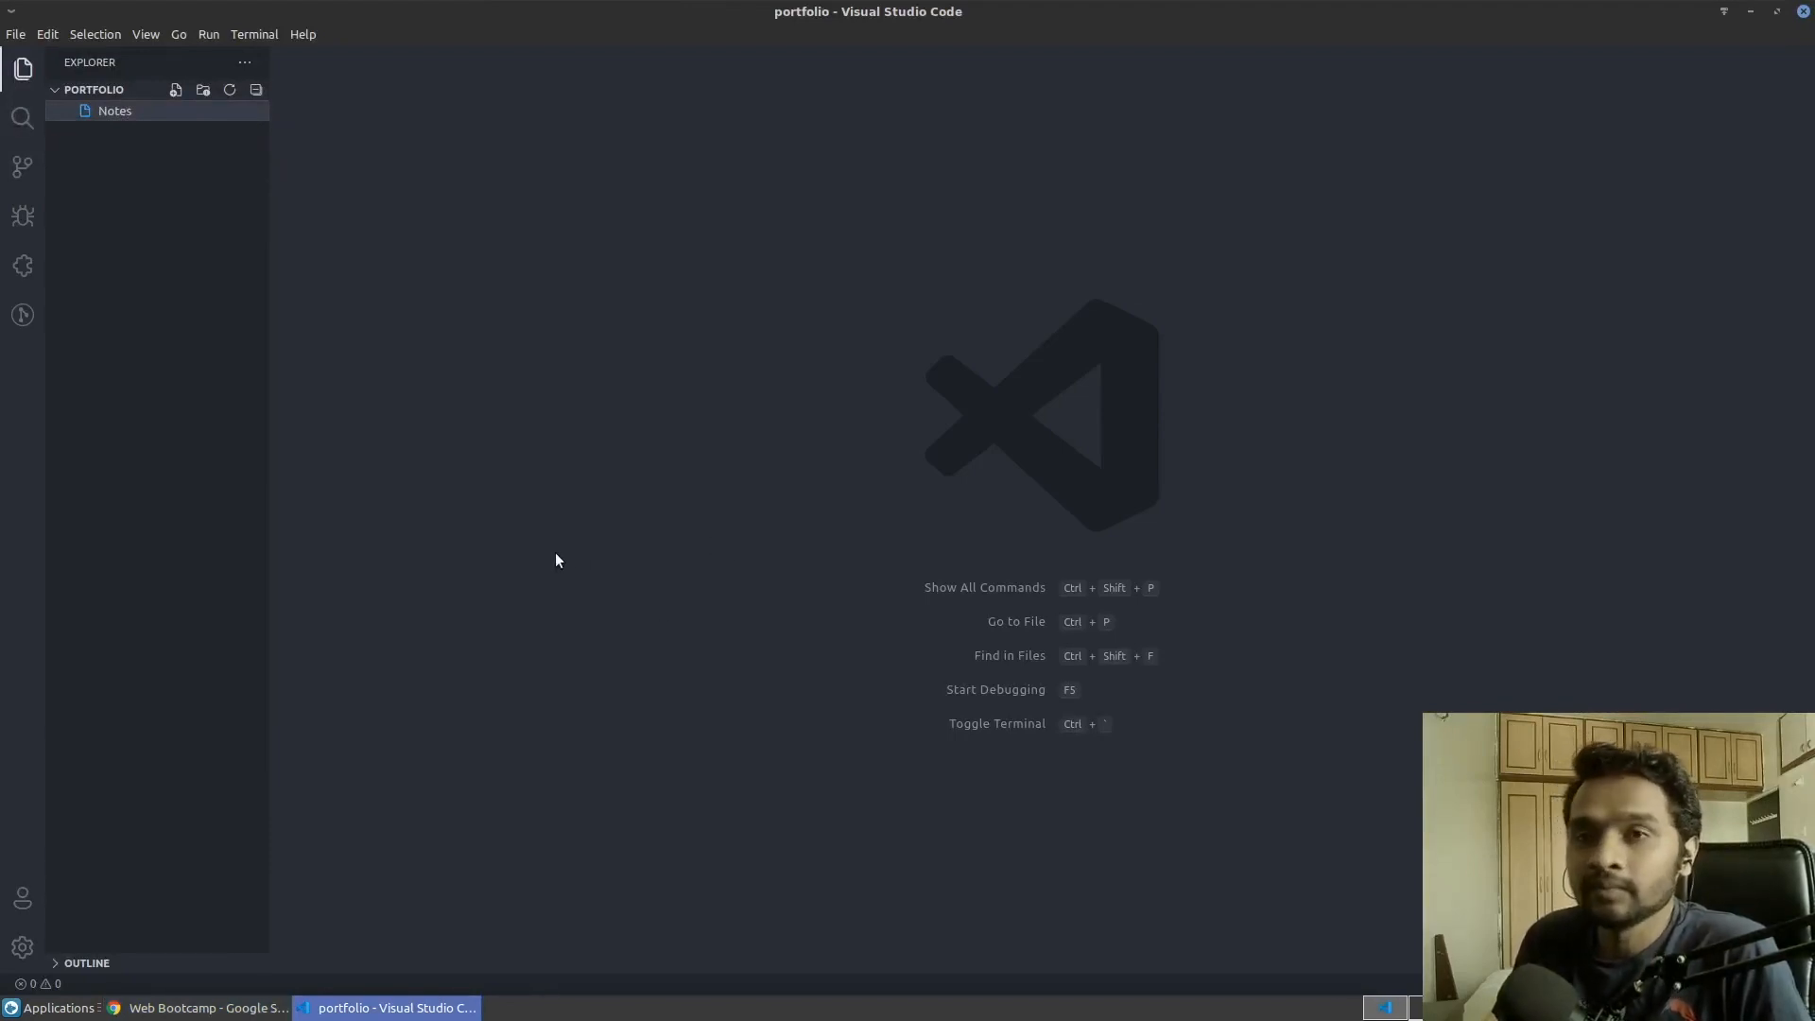
{"action": "mouse_move", "coordinate": [469, 366]}
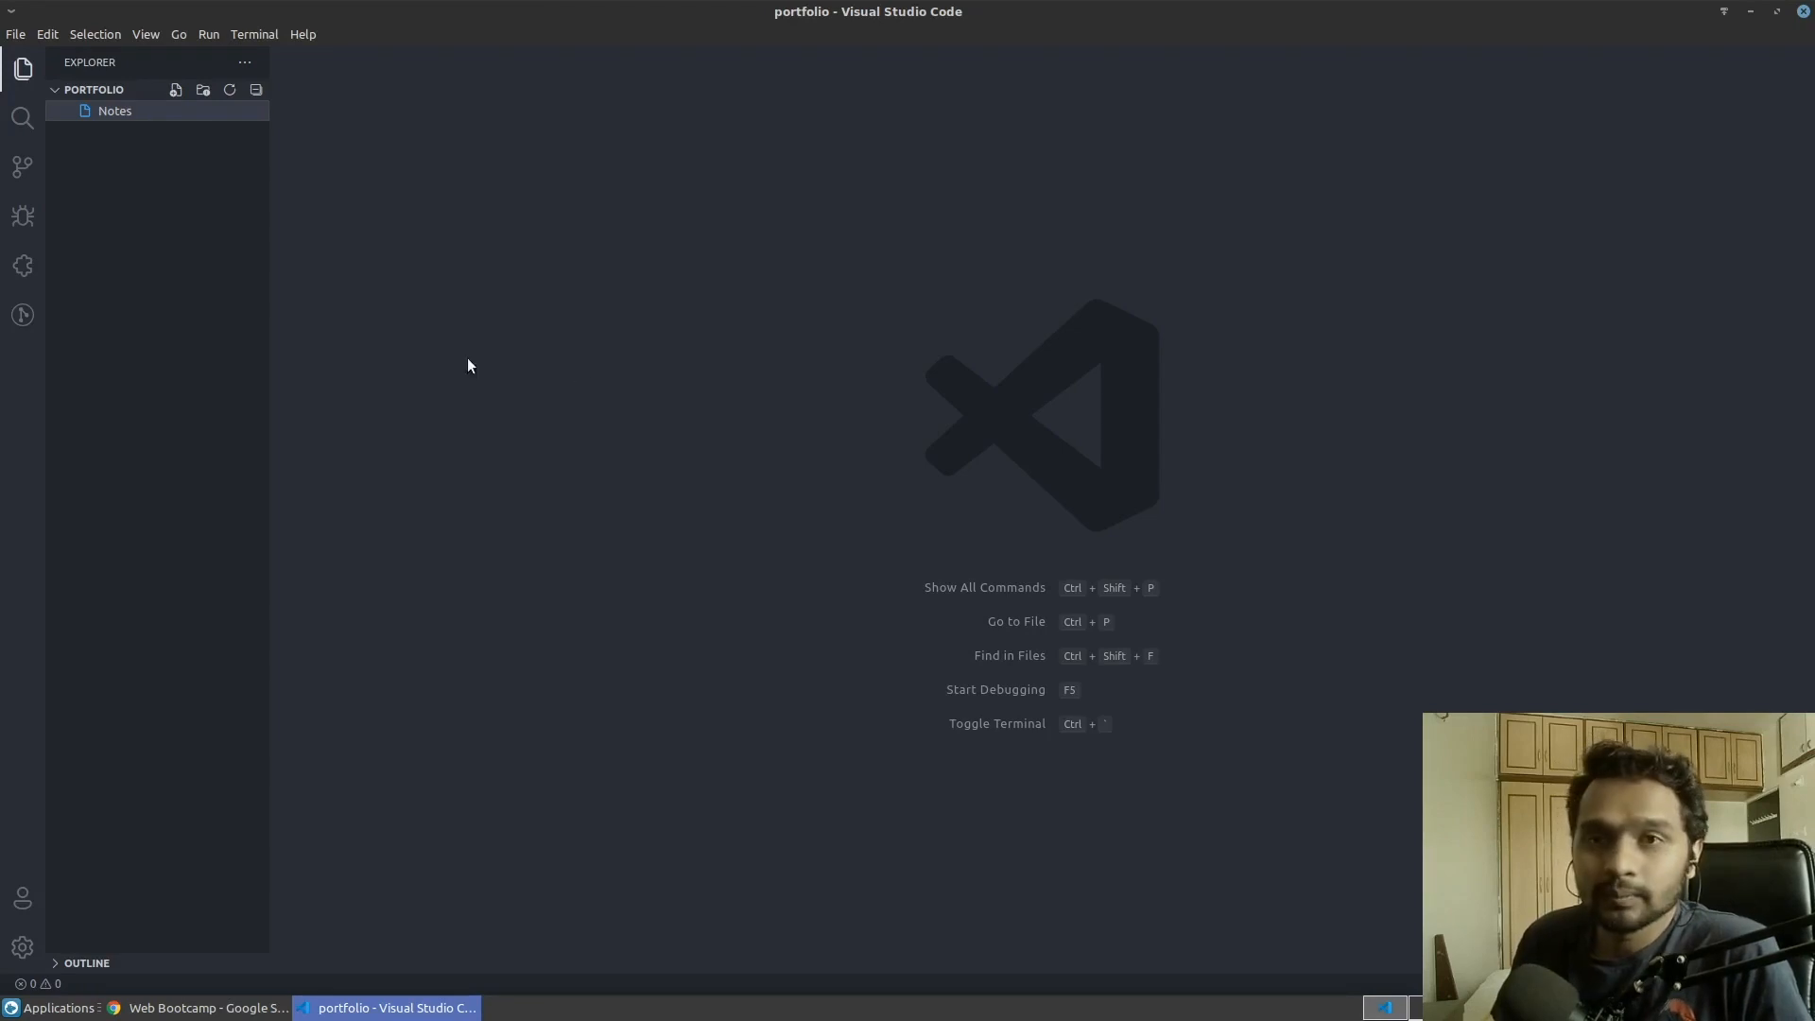
{"action": "mouse_move", "coordinate": [362, 231]}
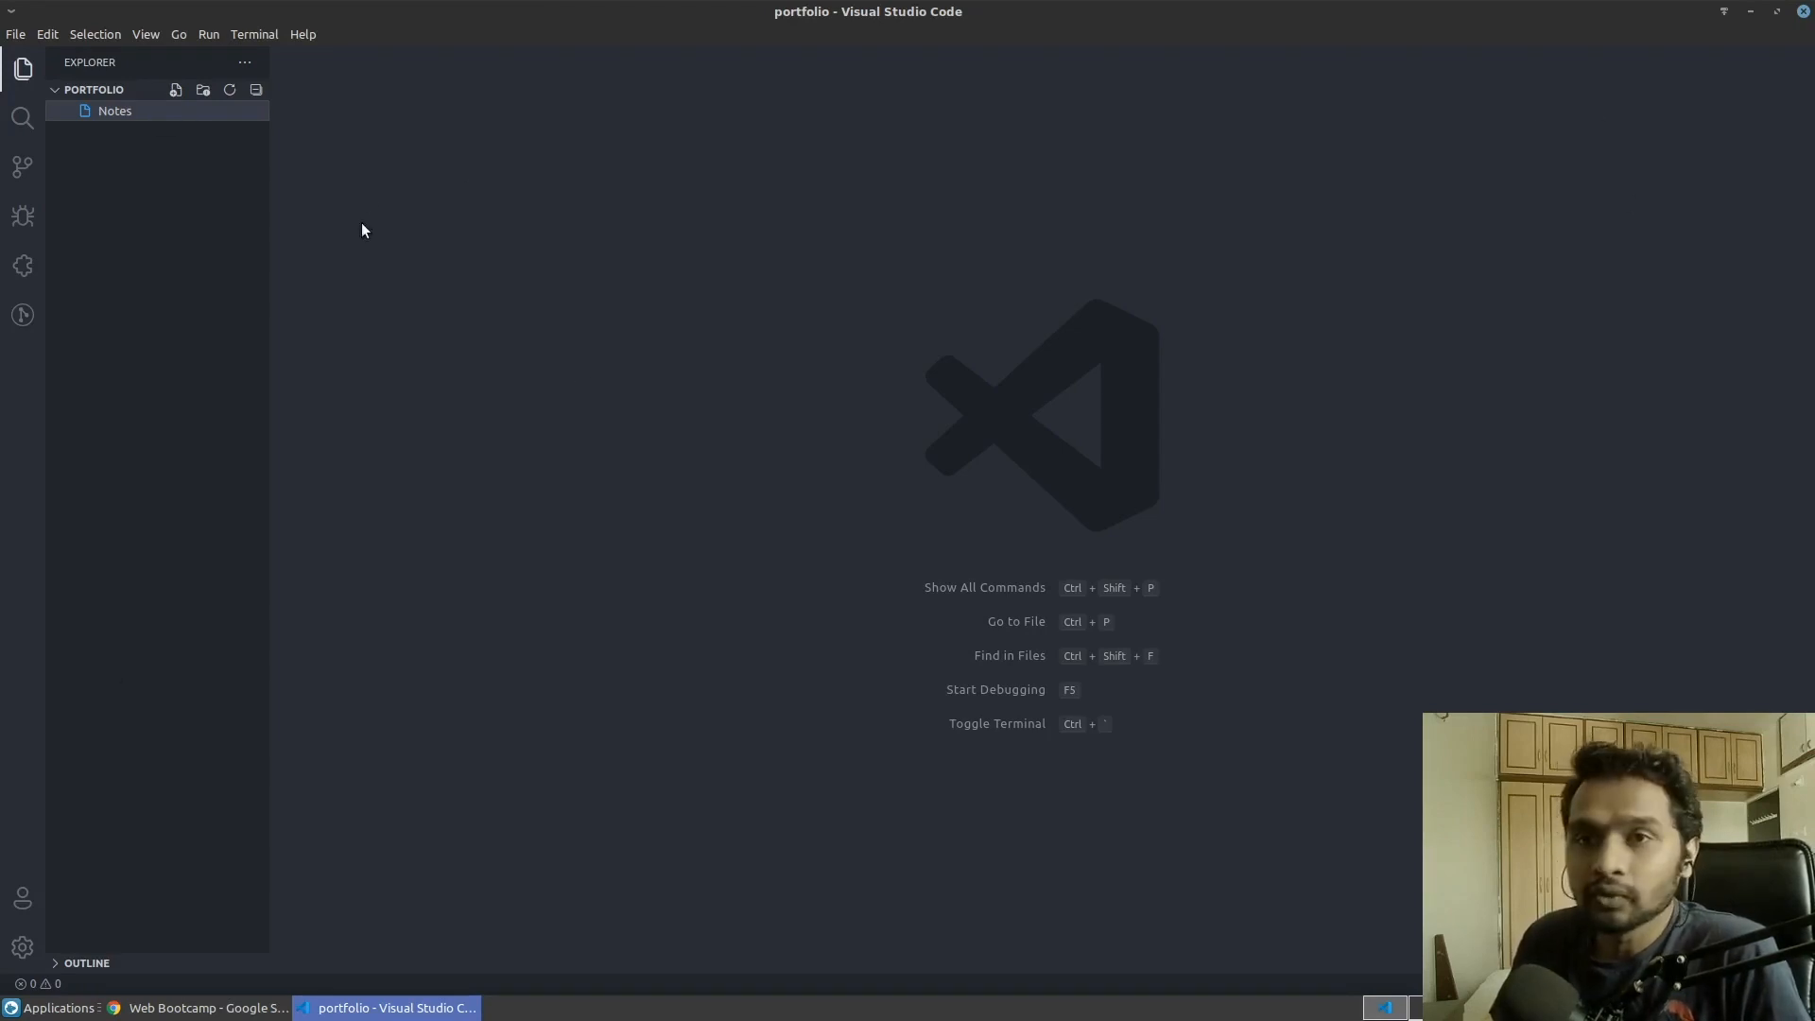
{"action": "right_click", "coordinate": [156, 231]}
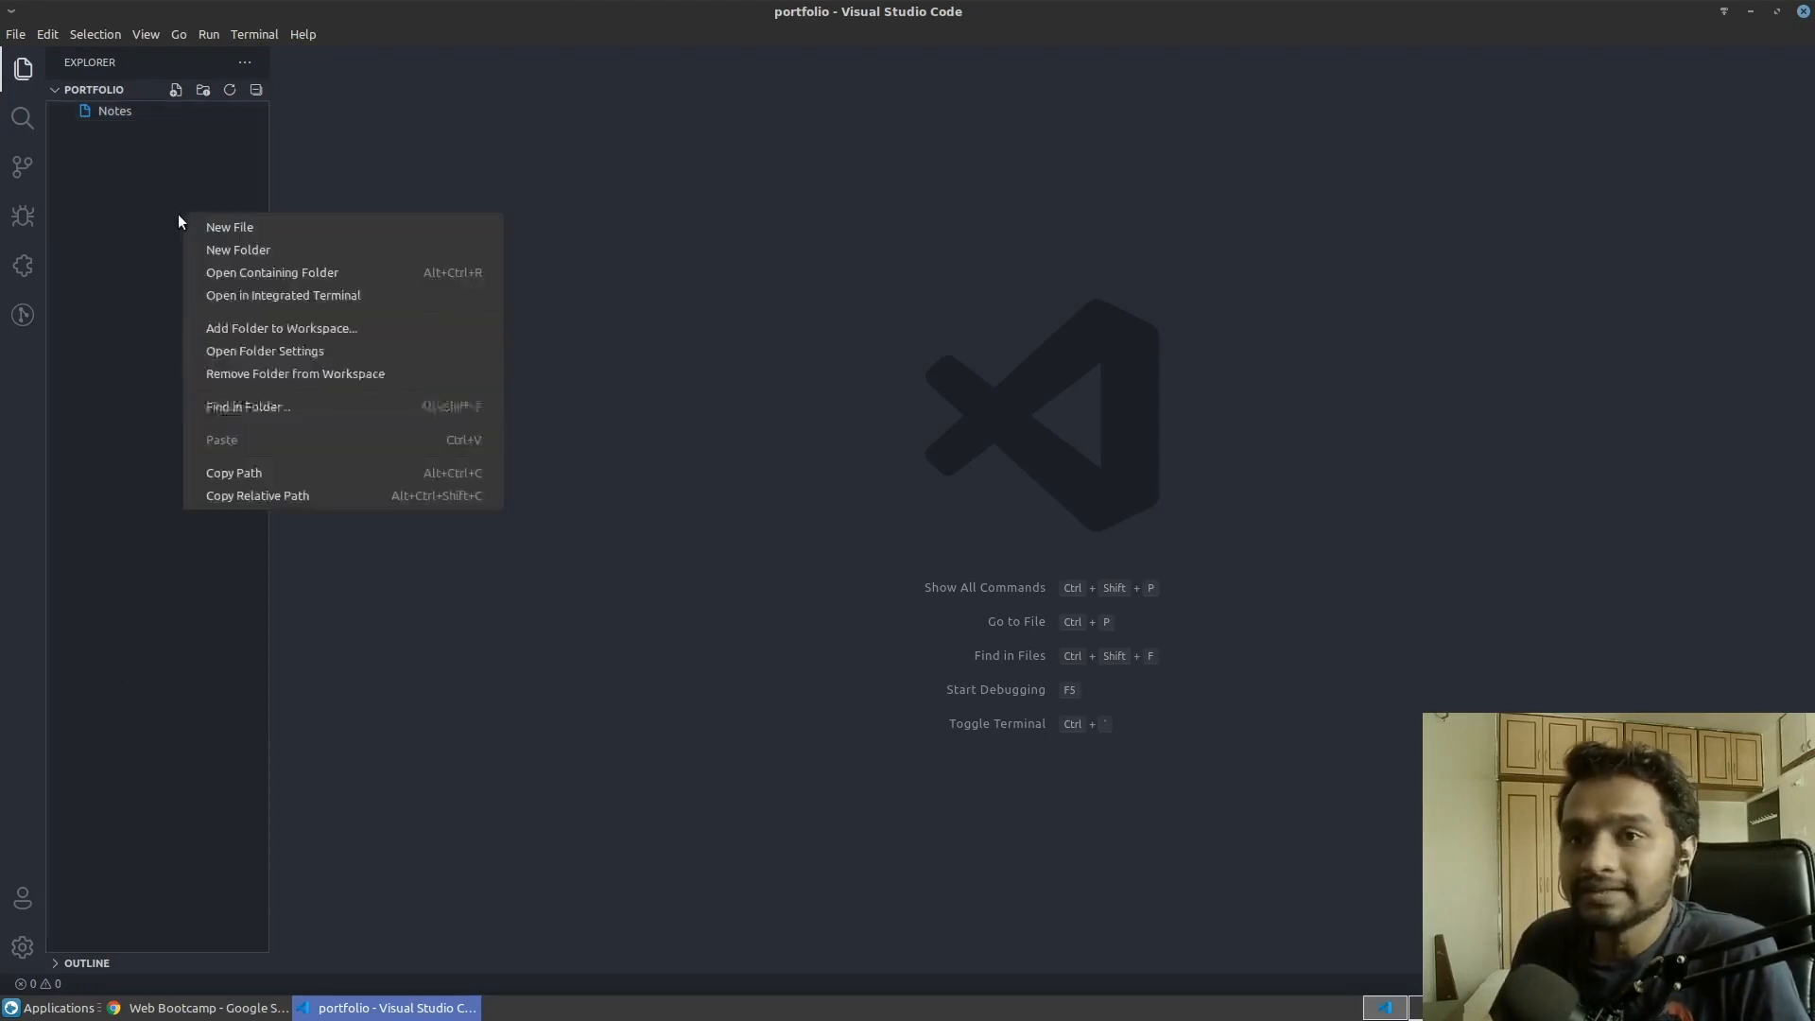
{"action": "left_click", "coordinate": [171, 277]}
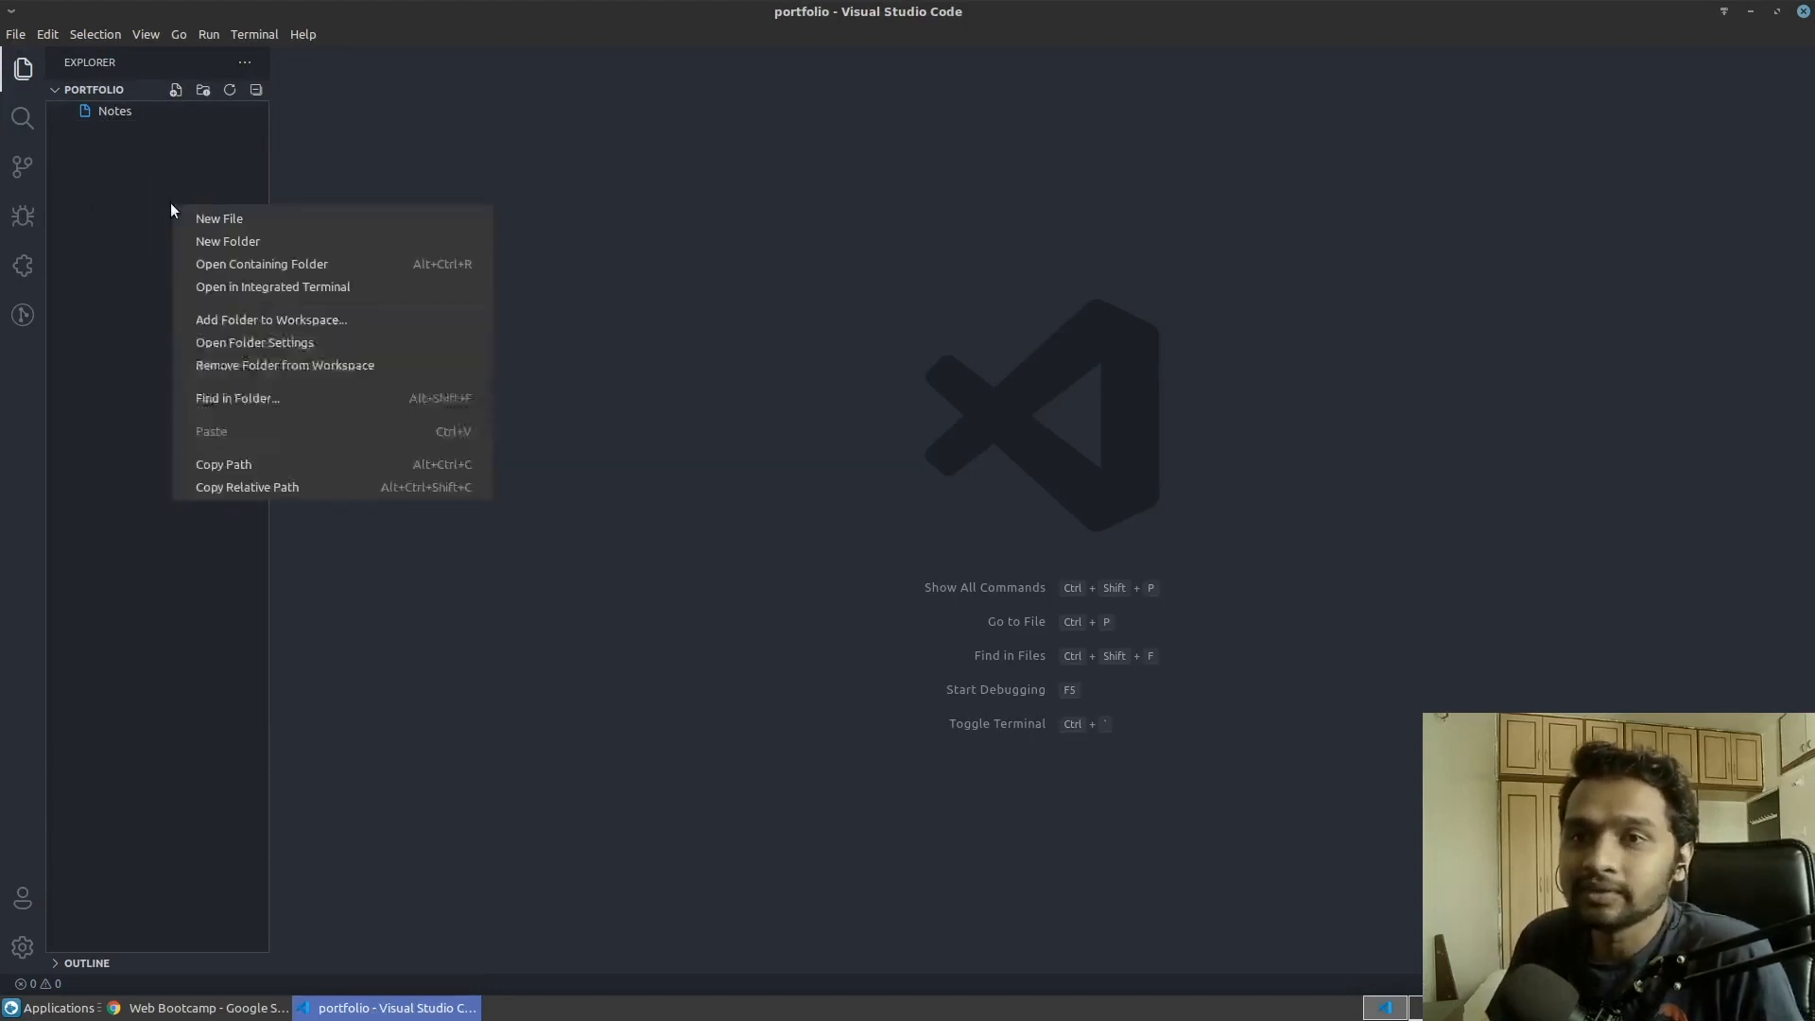
Step: Create index.html containing 'Hello World' and copy its full file path
{"action": "left_click", "coordinate": [218, 217]}
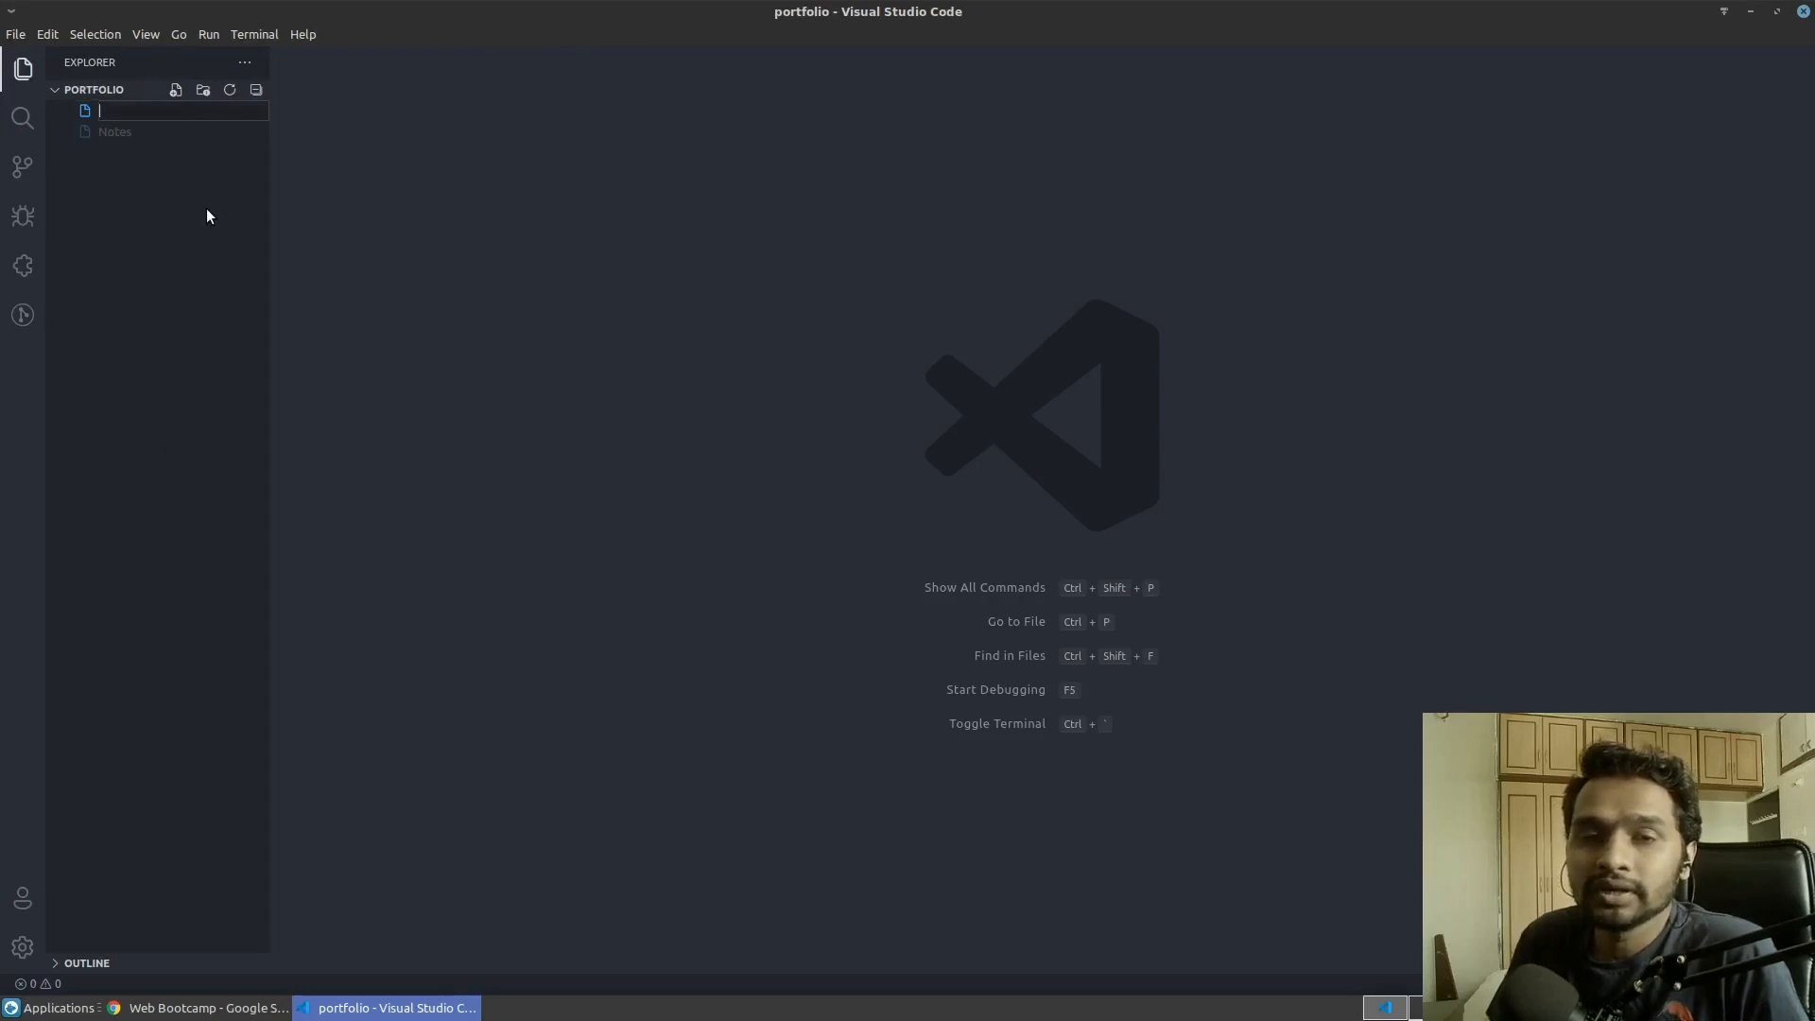
{"action": "mouse_move", "coordinate": [148, 217]}
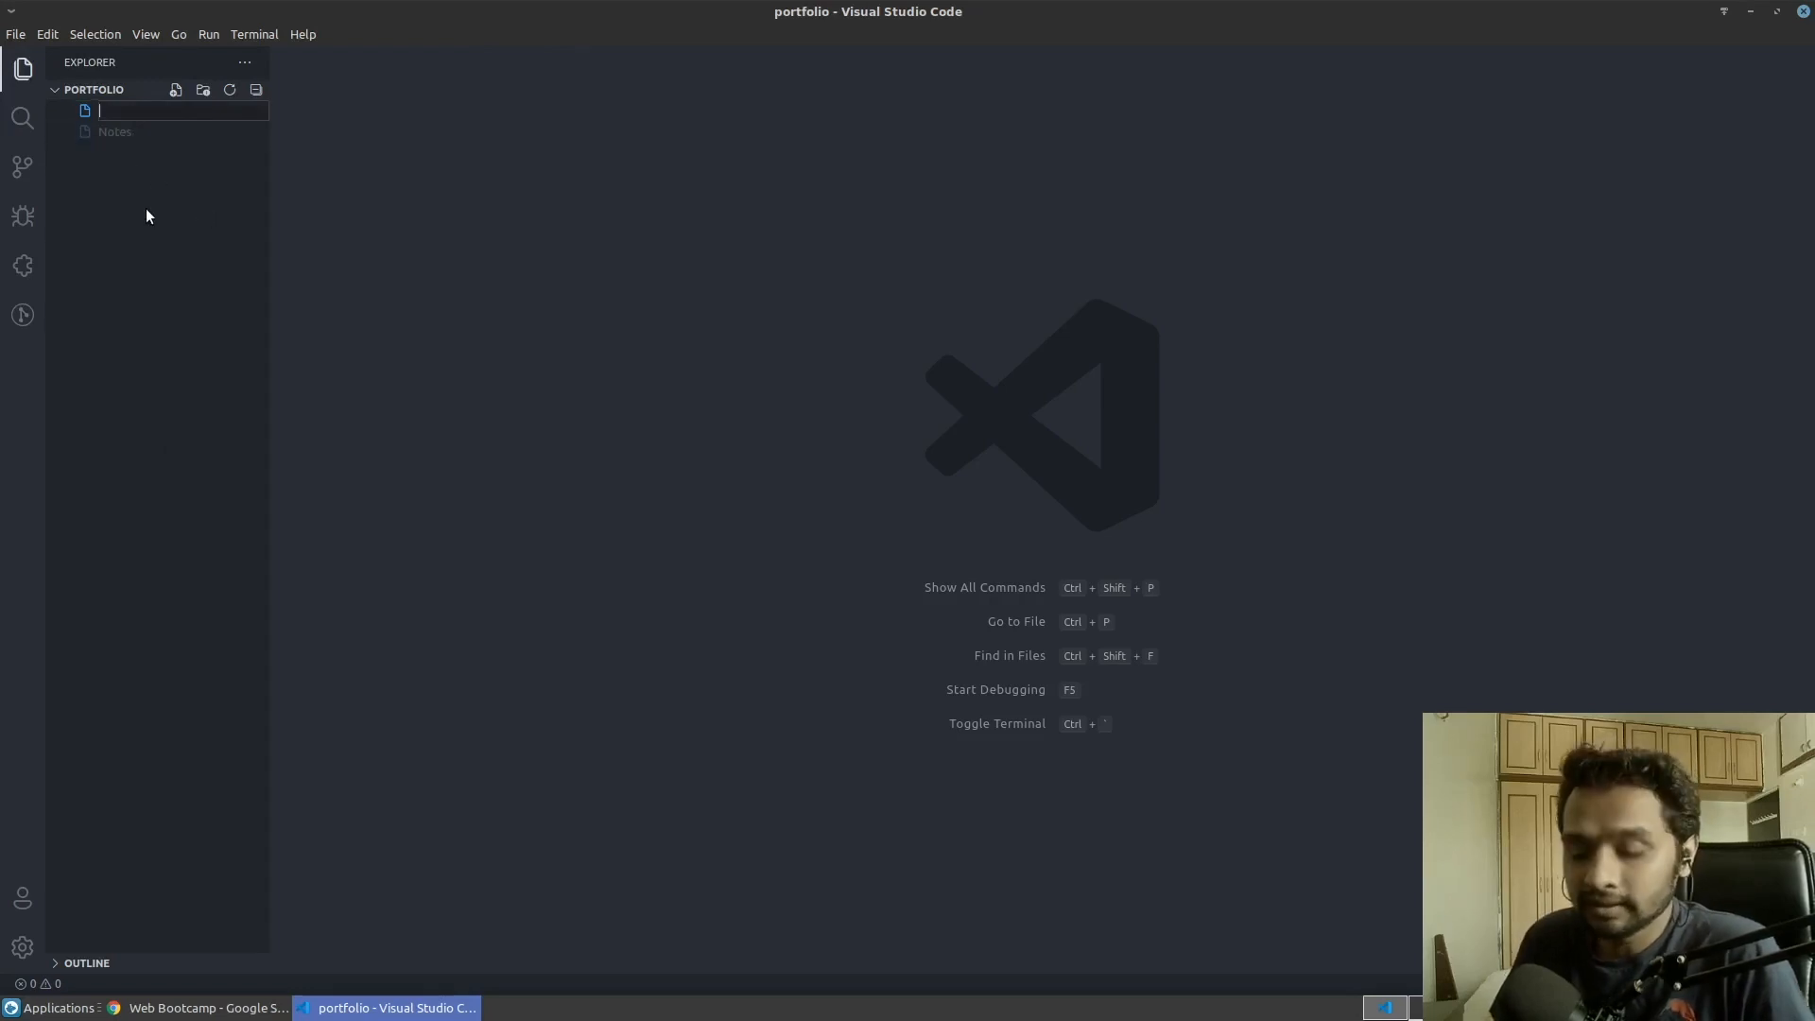
{"action": "type", "text": "index.ht"}
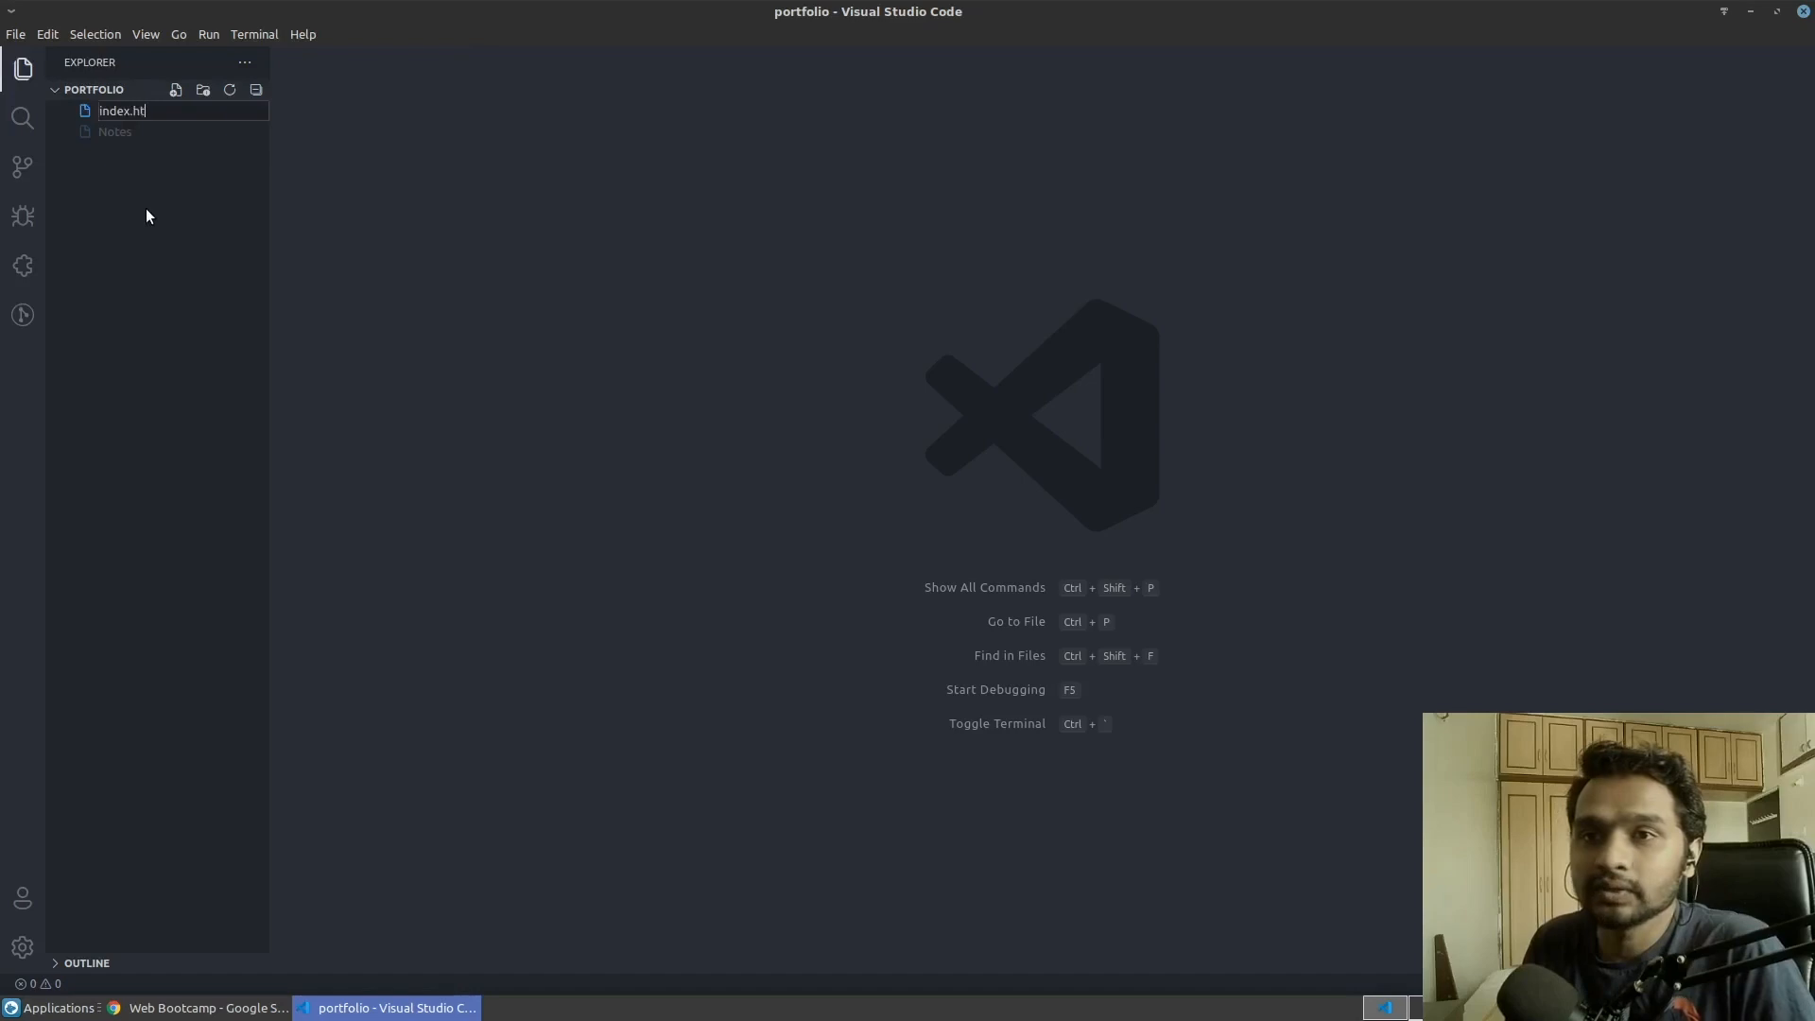
{"action": "key", "text": "Enter"}
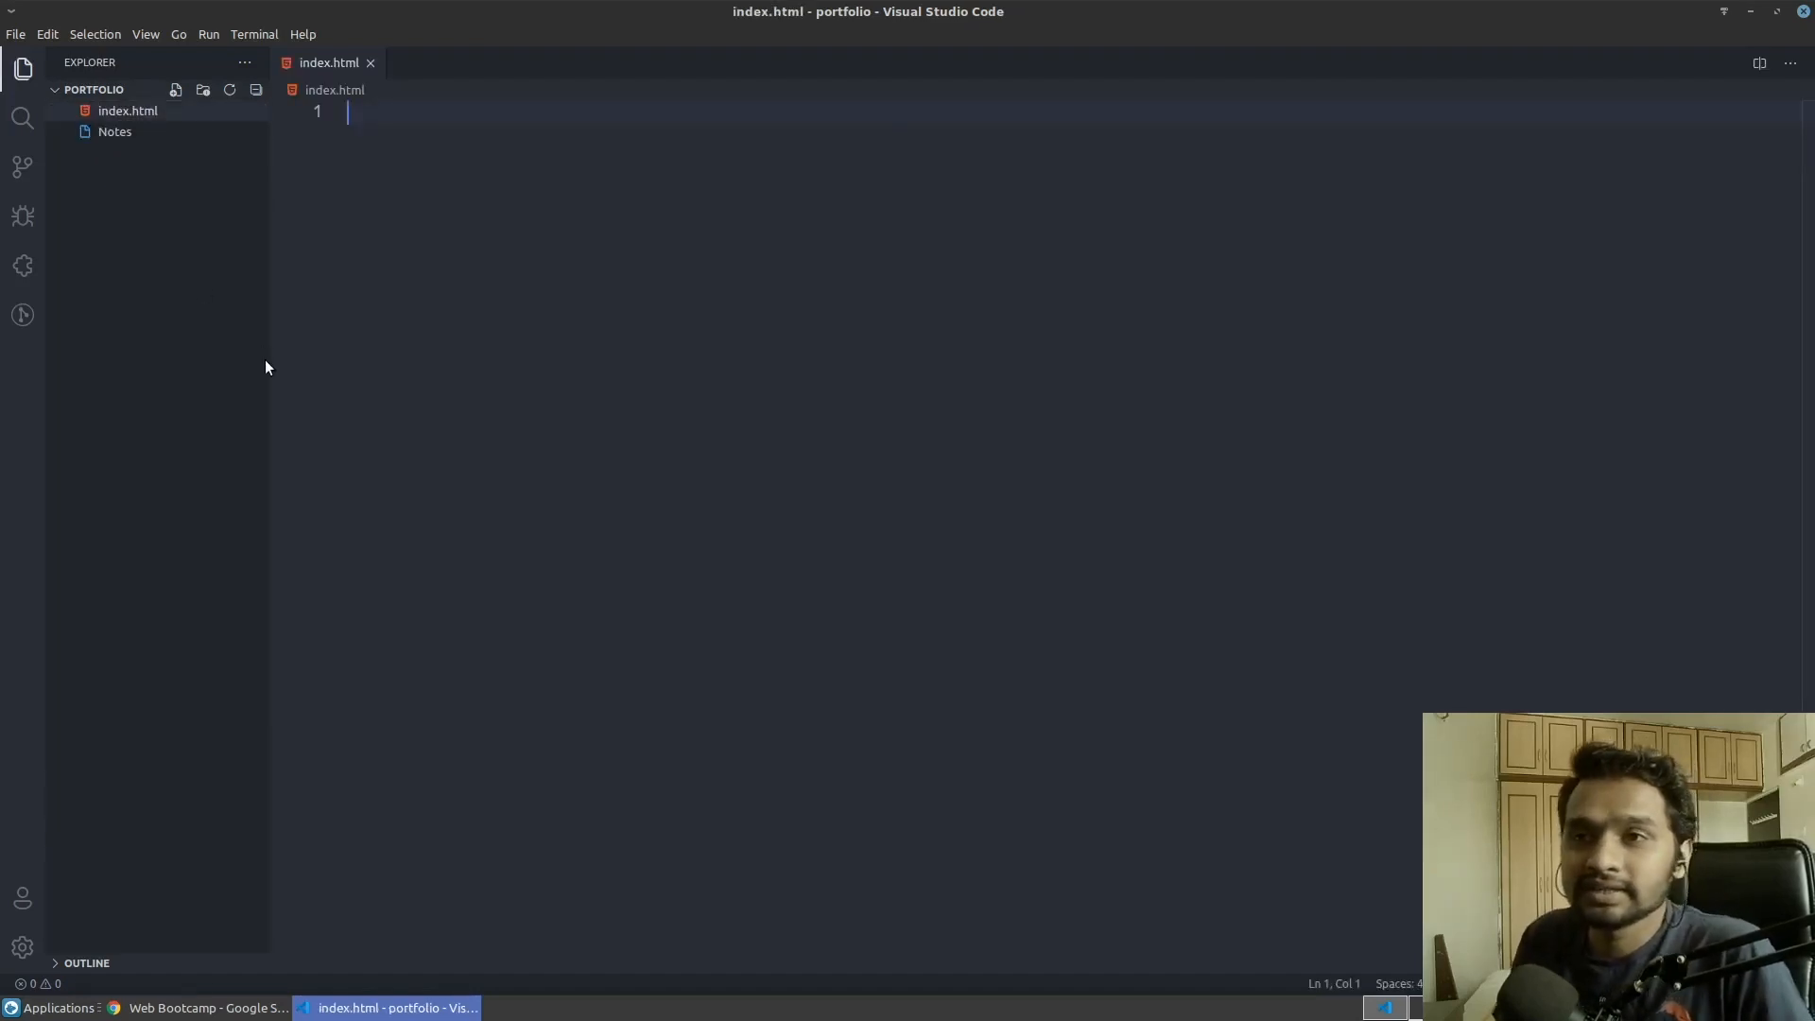
{"action": "mouse_move", "coordinate": [288, 372]}
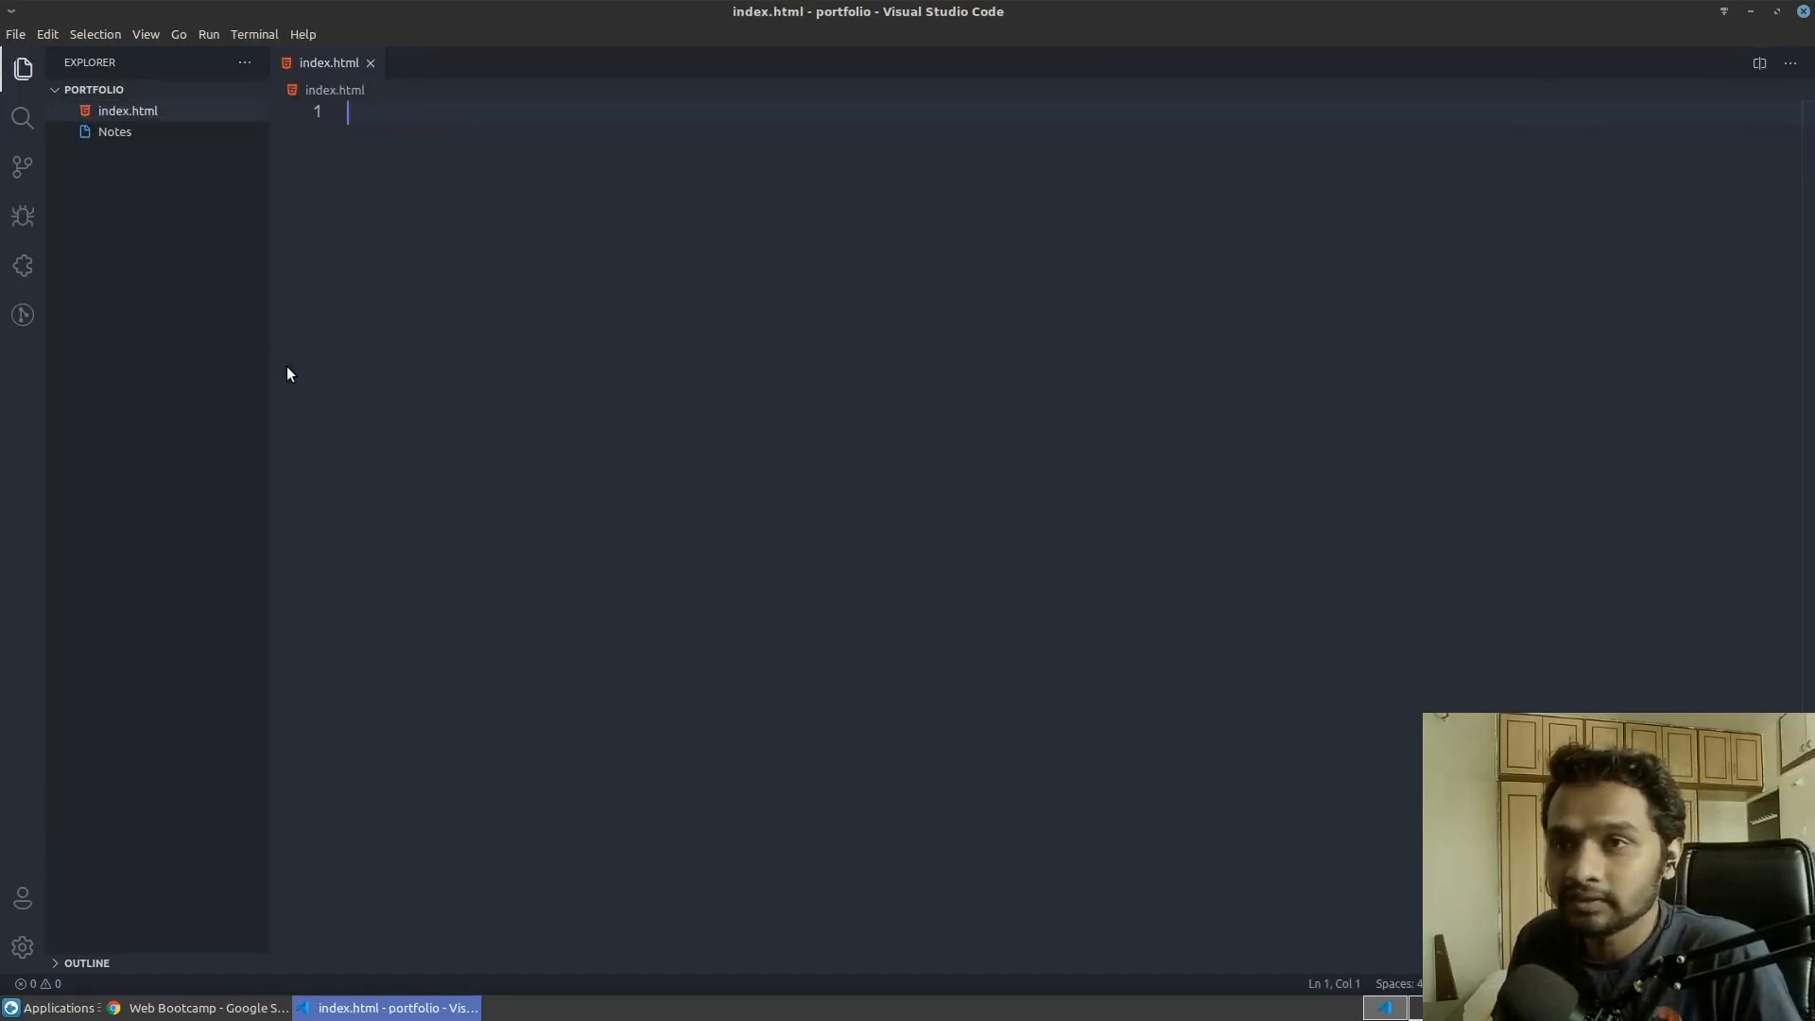
{"action": "mouse_move", "coordinate": [275, 378]}
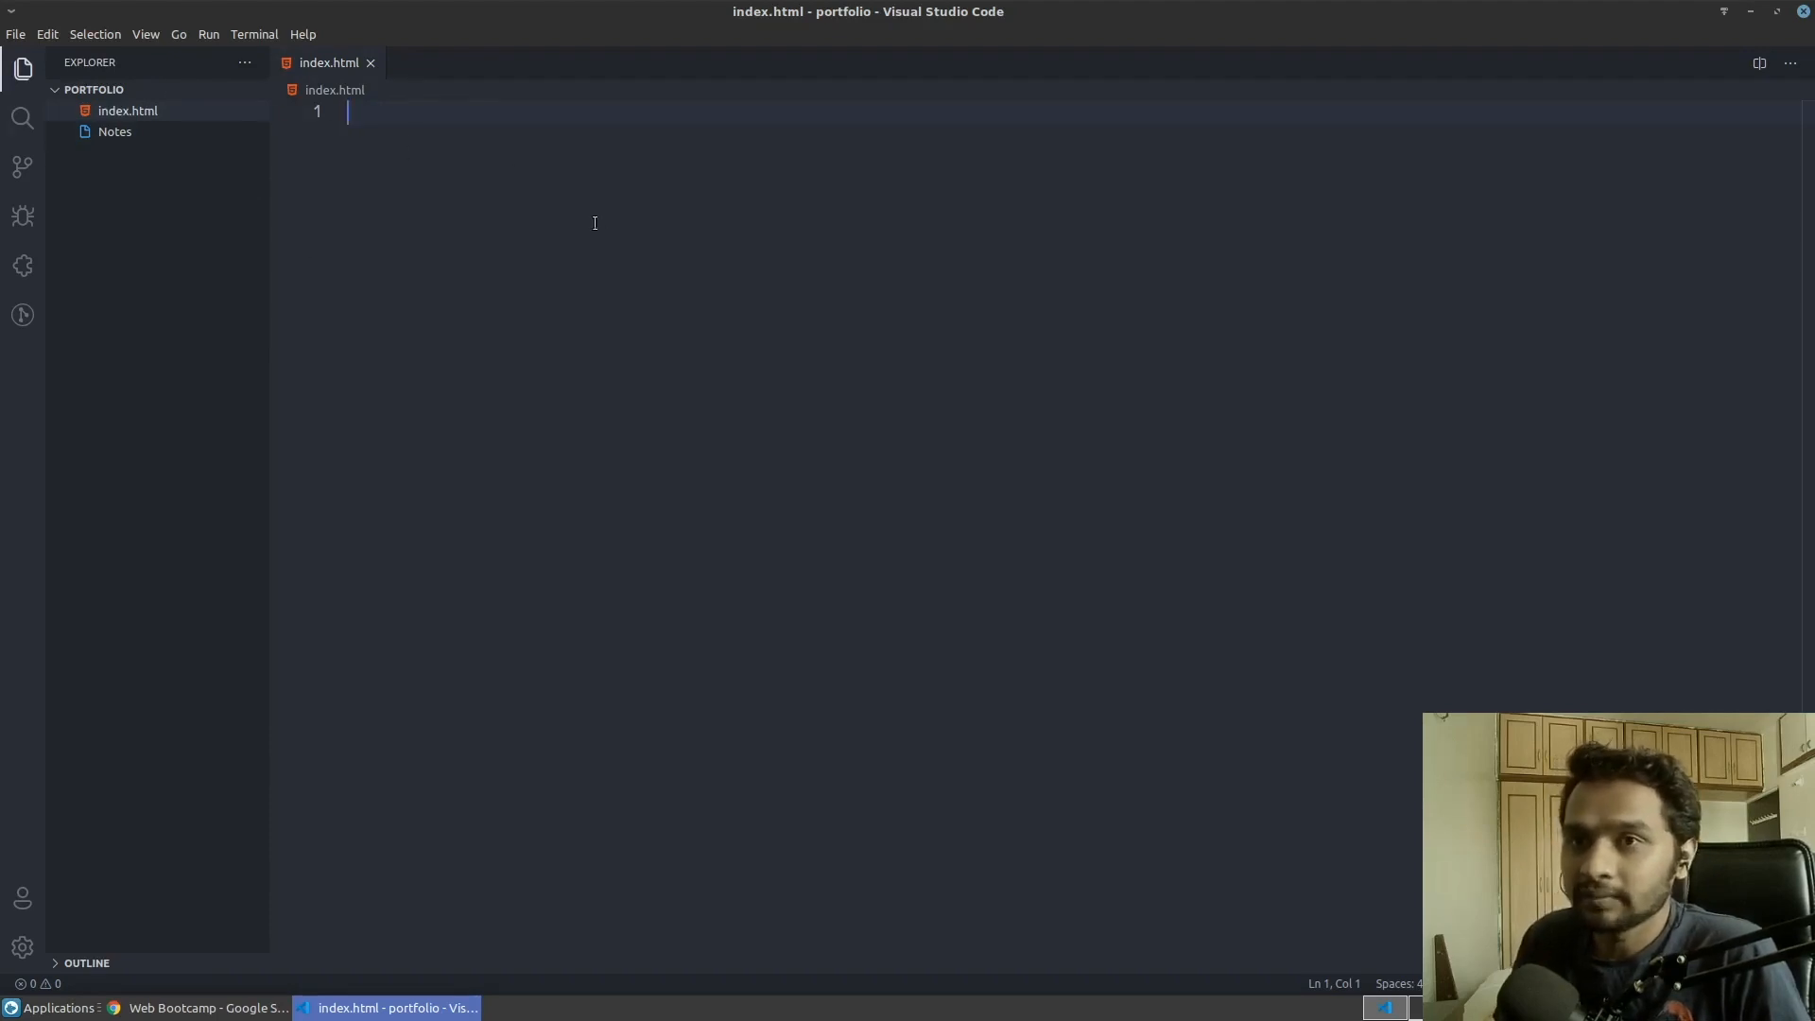
{"action": "type", "text": "H"}
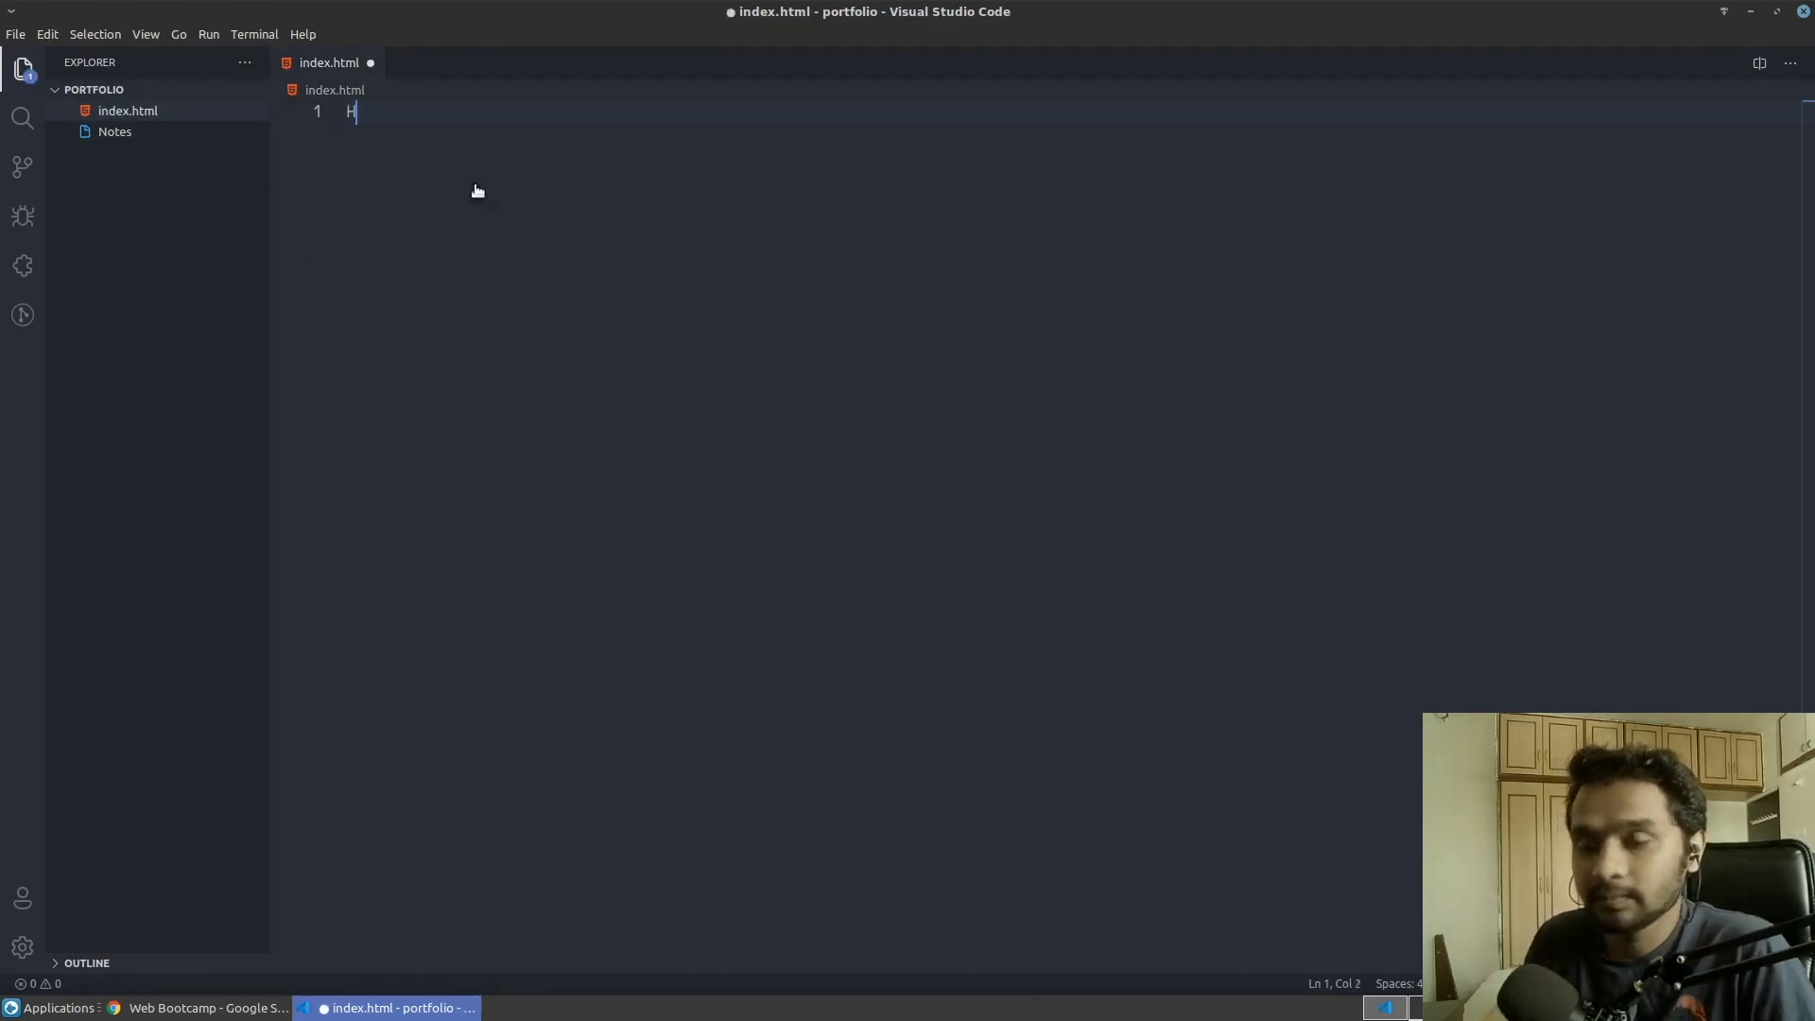
{"action": "type", "text": "ello W"}
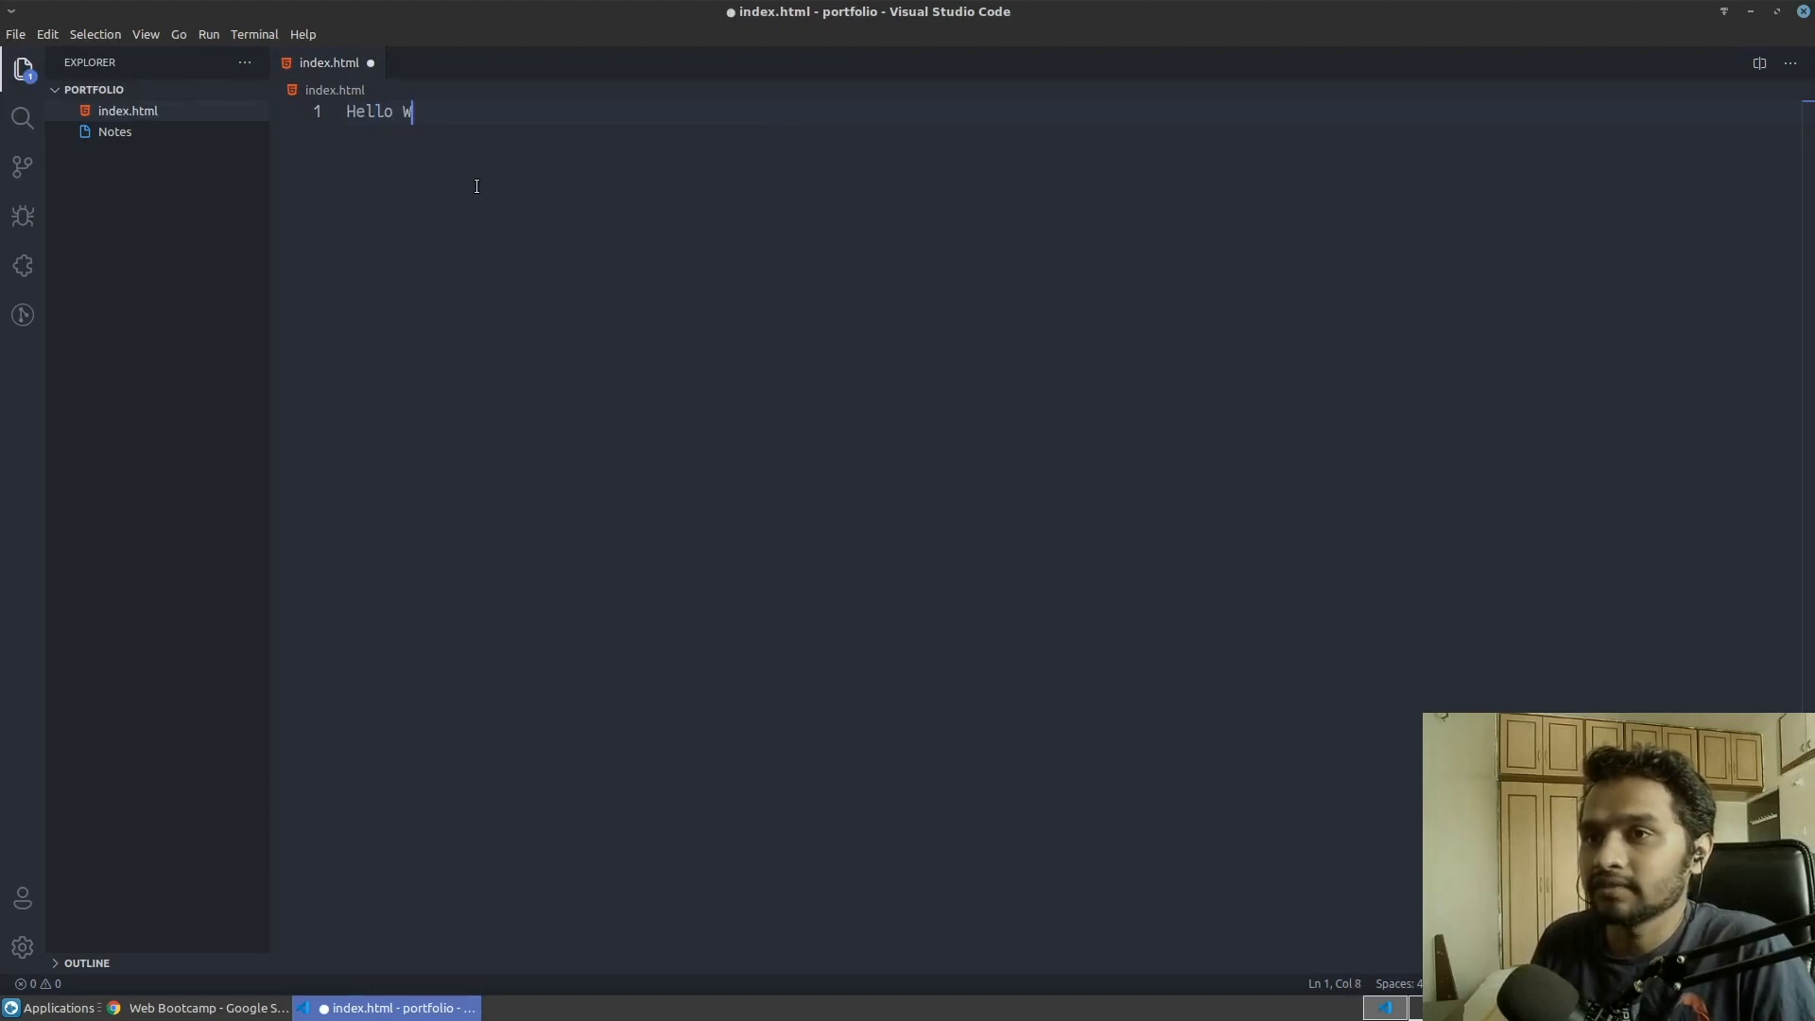
{"action": "type", "text": "orld"}
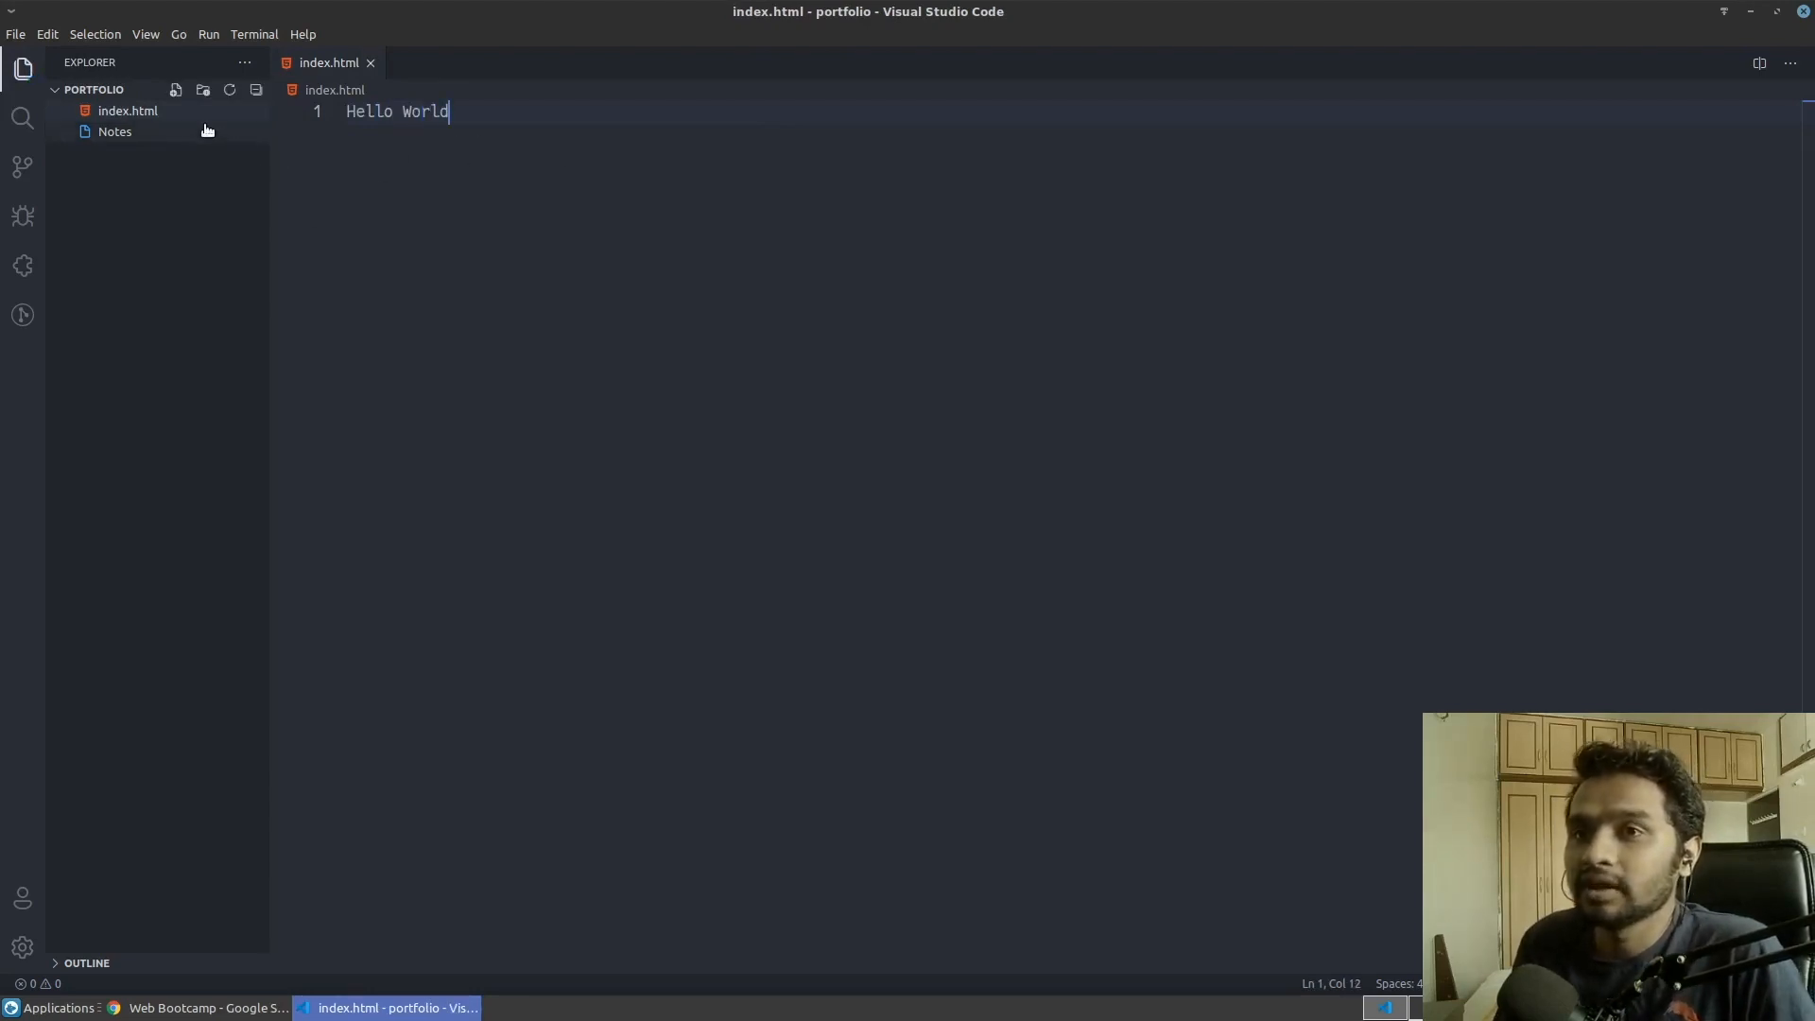
{"action": "right_click", "coordinate": [128, 110]}
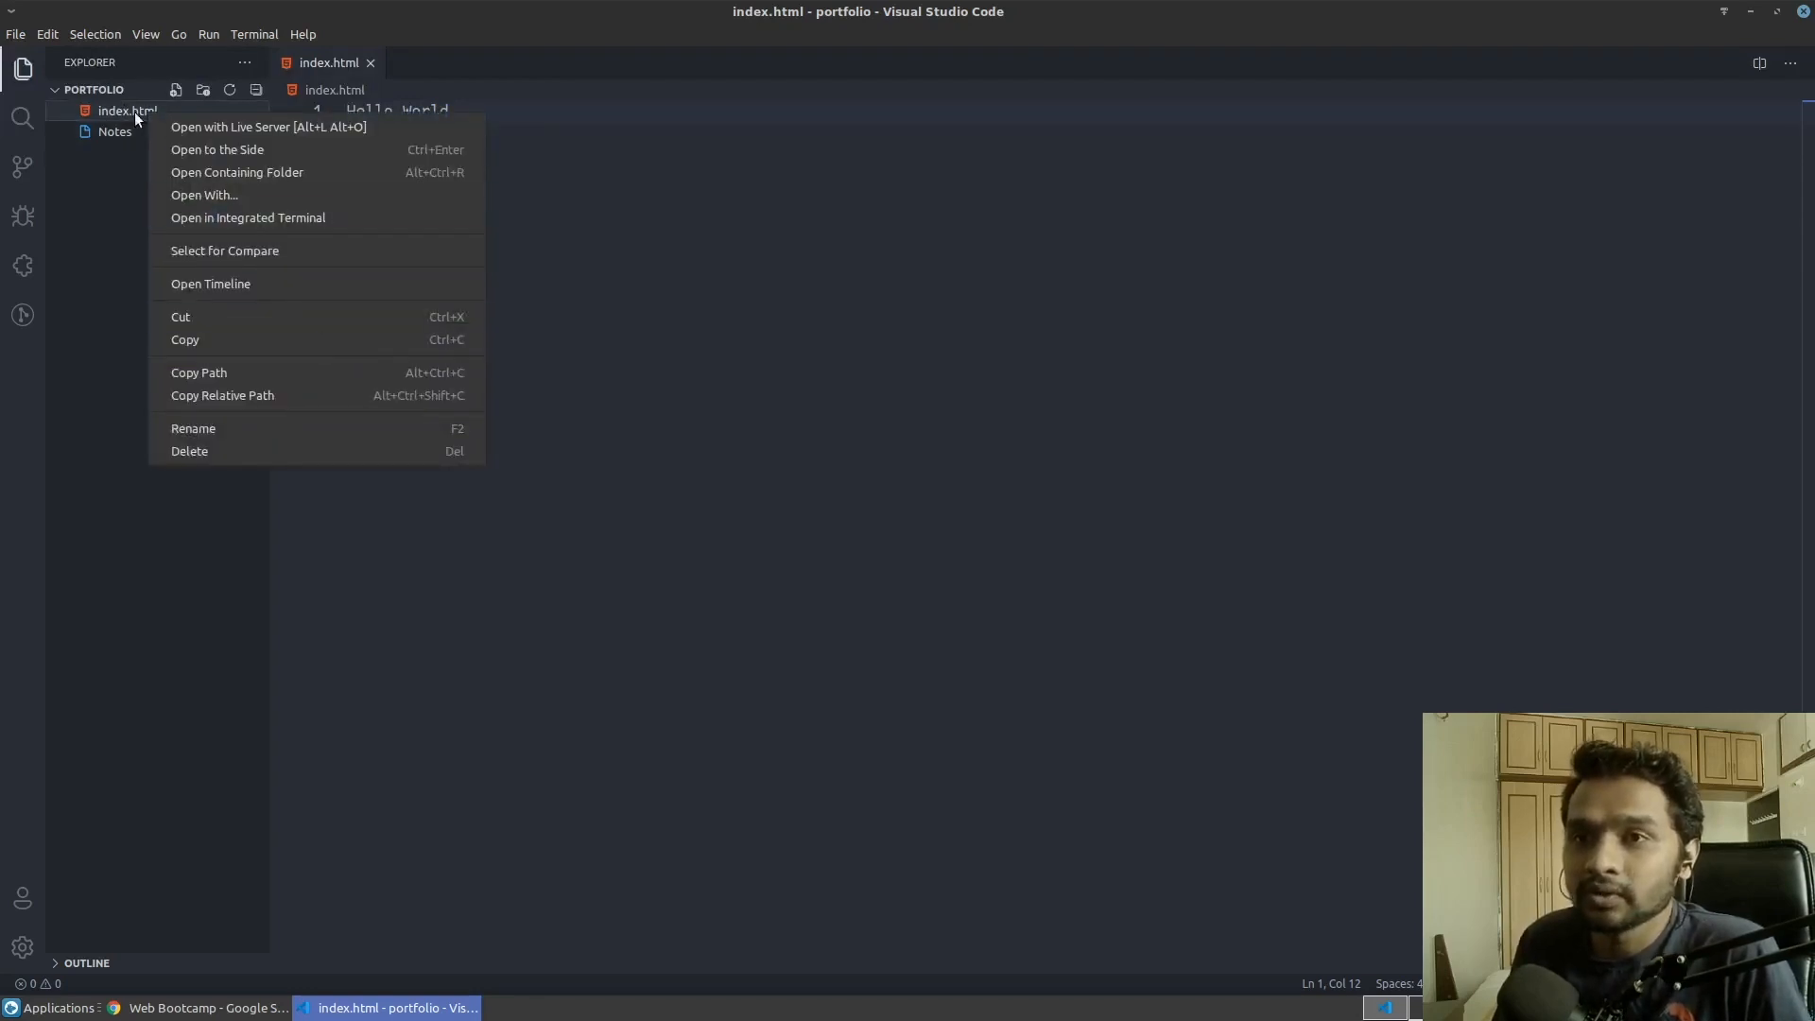
{"action": "mouse_move", "coordinate": [220, 380]}
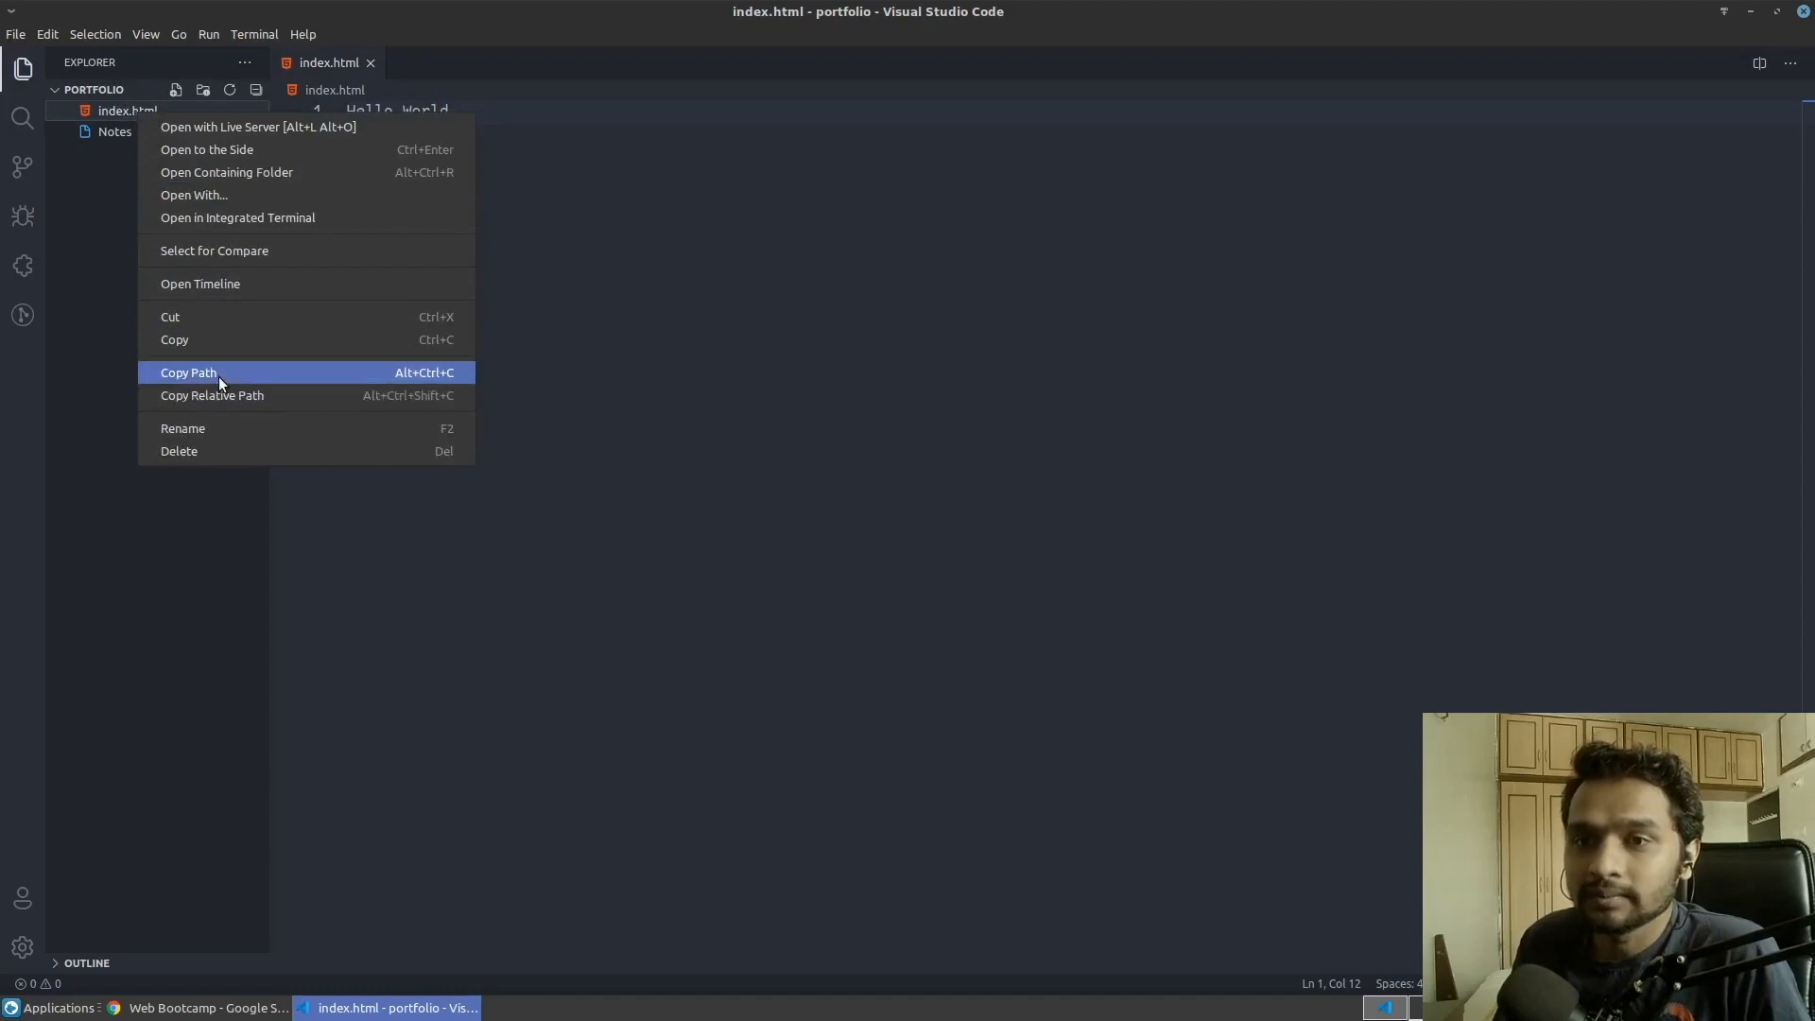
{"action": "left_click", "coordinate": [187, 372]}
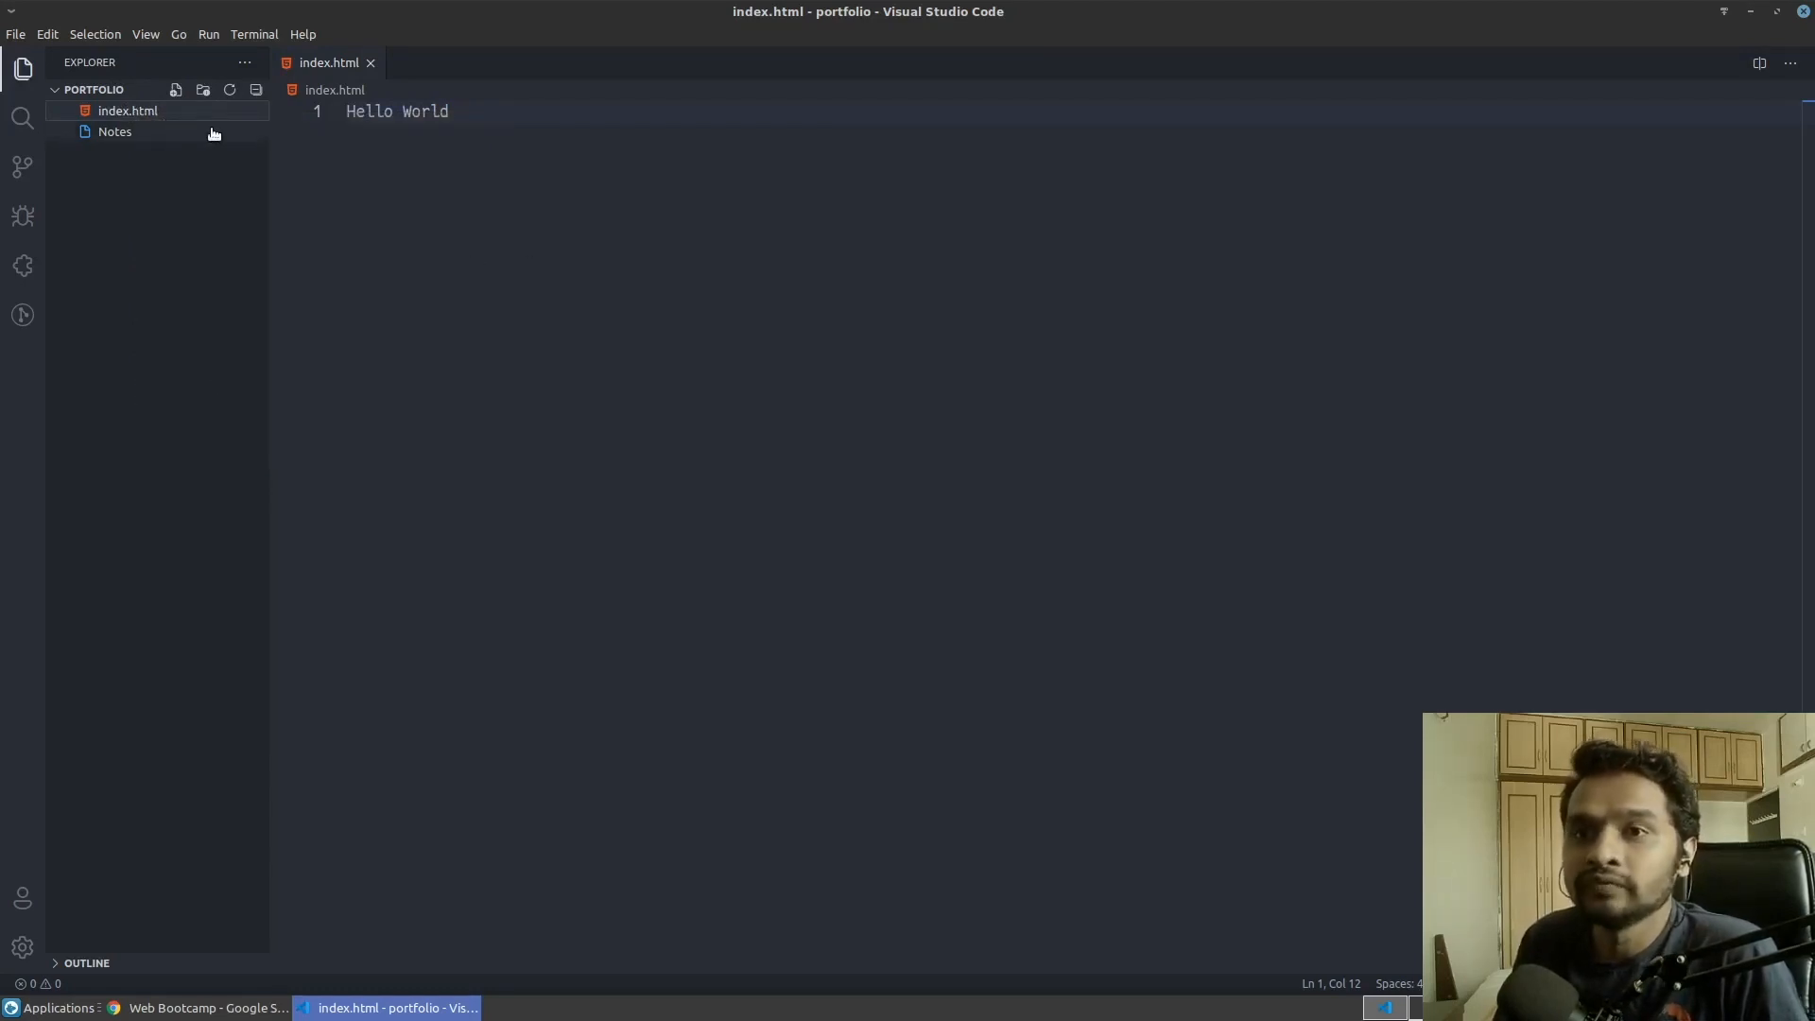
Step: Open the copied index.html path in a Chrome tab, zoomed in, showing Hello World four times
{"action": "left_click", "coordinate": [206, 1007]}
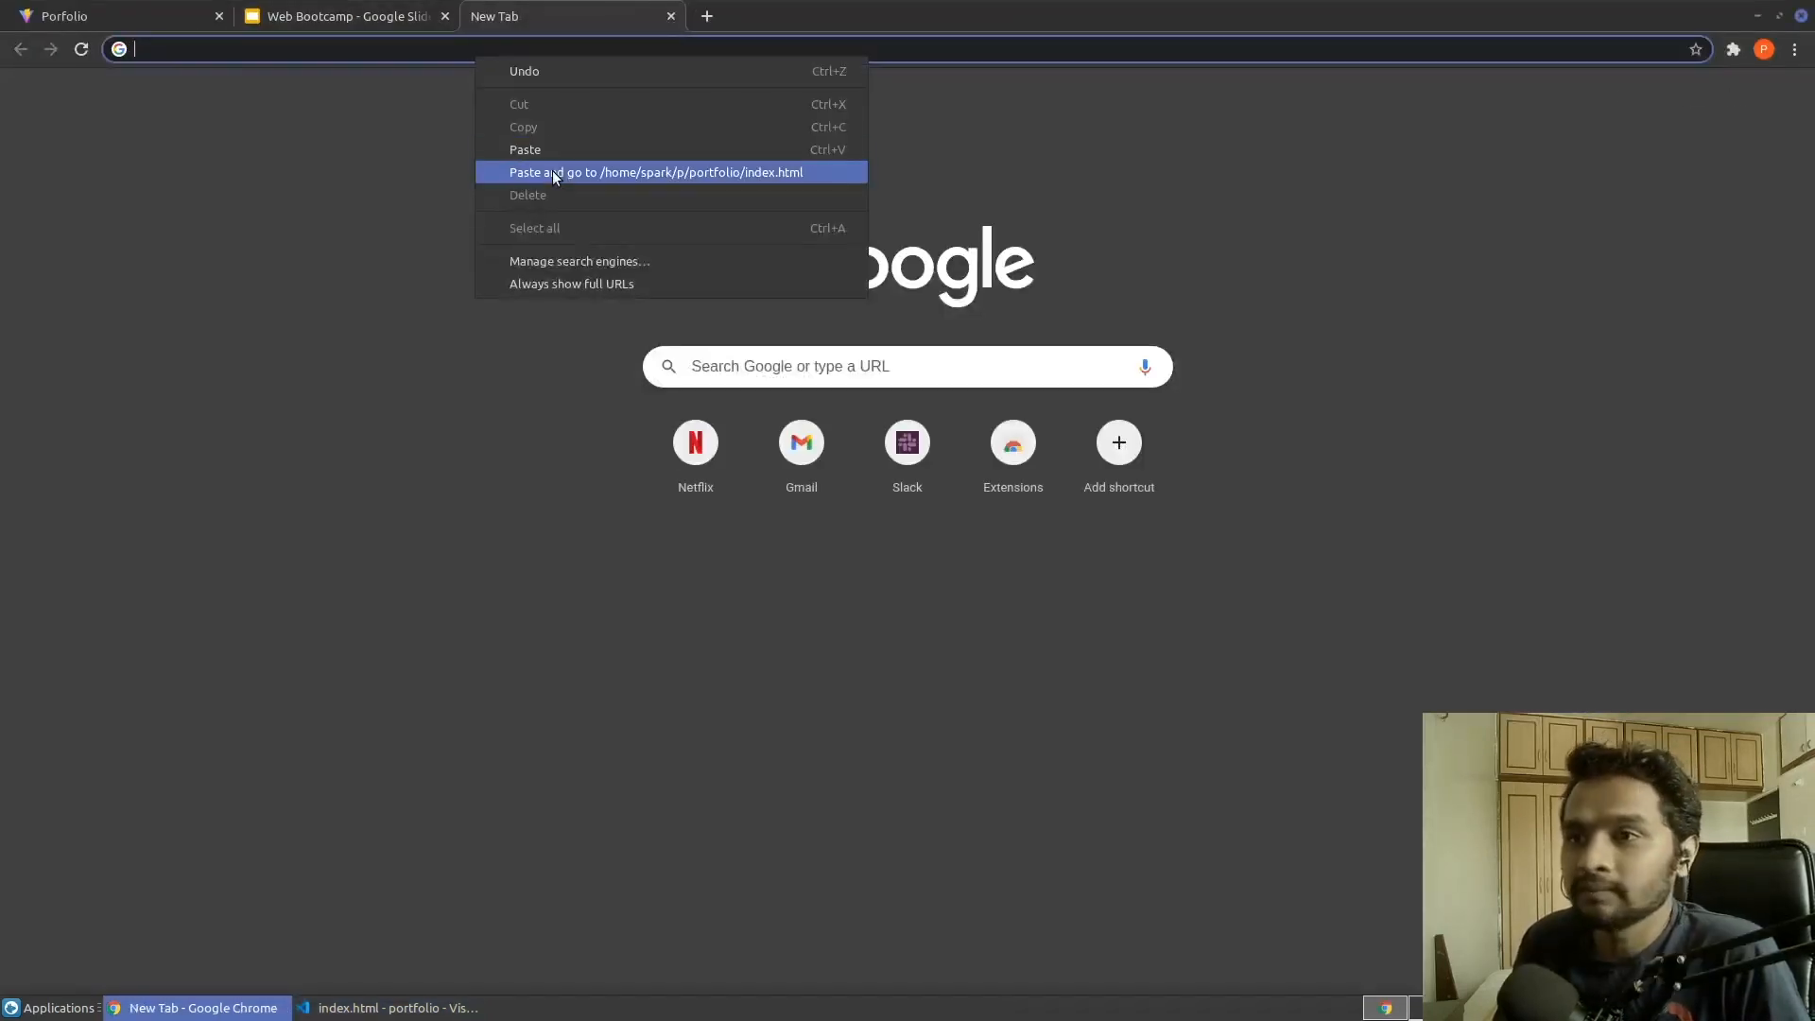
{"action": "left_click", "coordinate": [656, 171]}
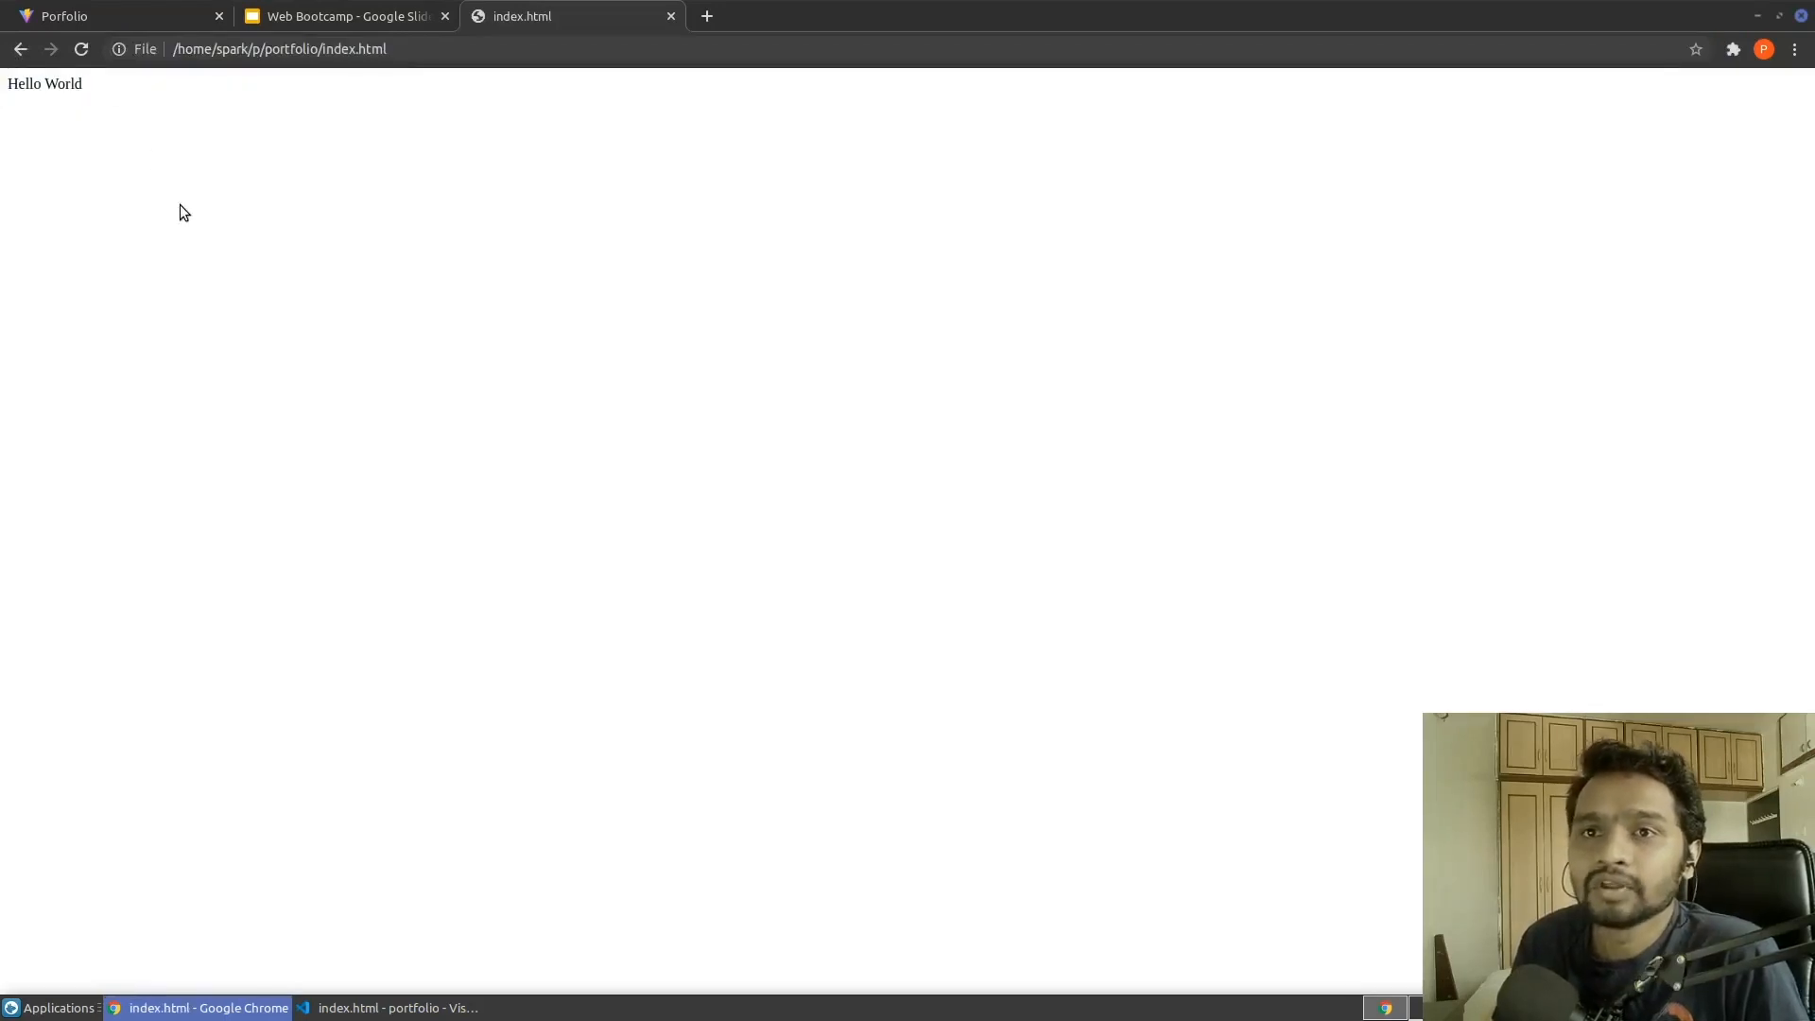
{"action": "key", "text": "ctrl+plus"}
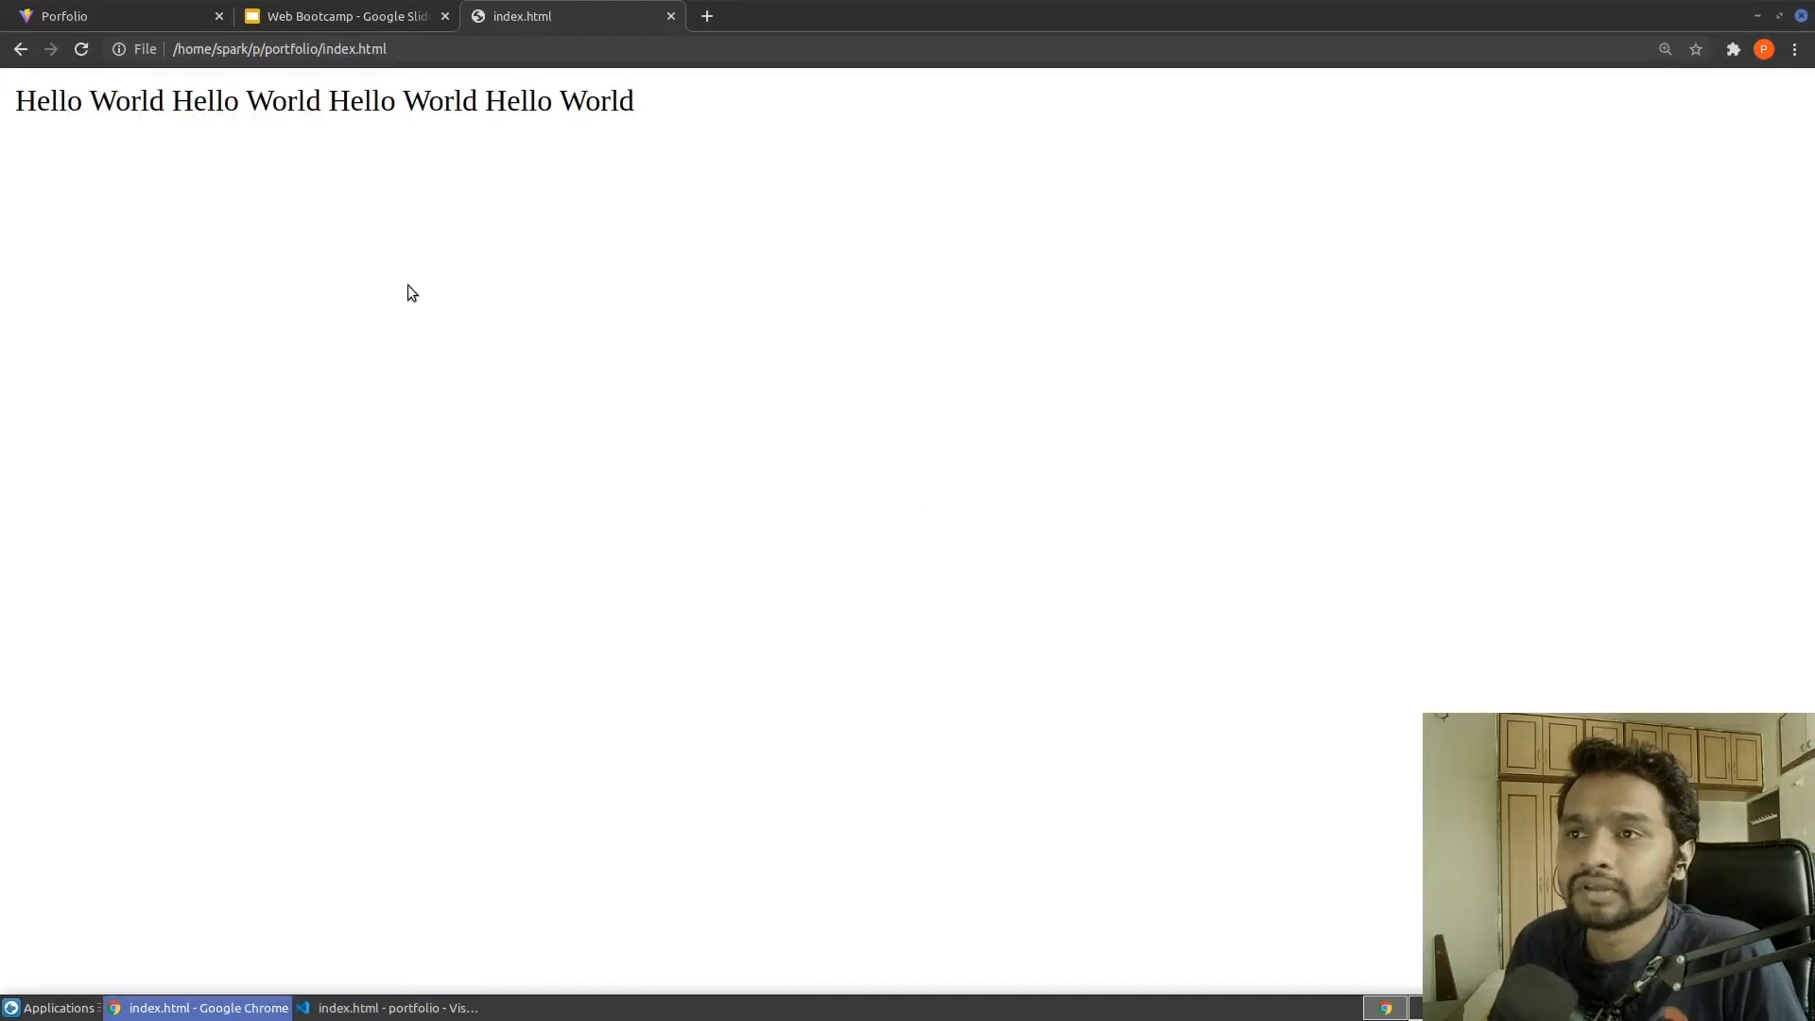
{"action": "left_click", "coordinate": [389, 1009]}
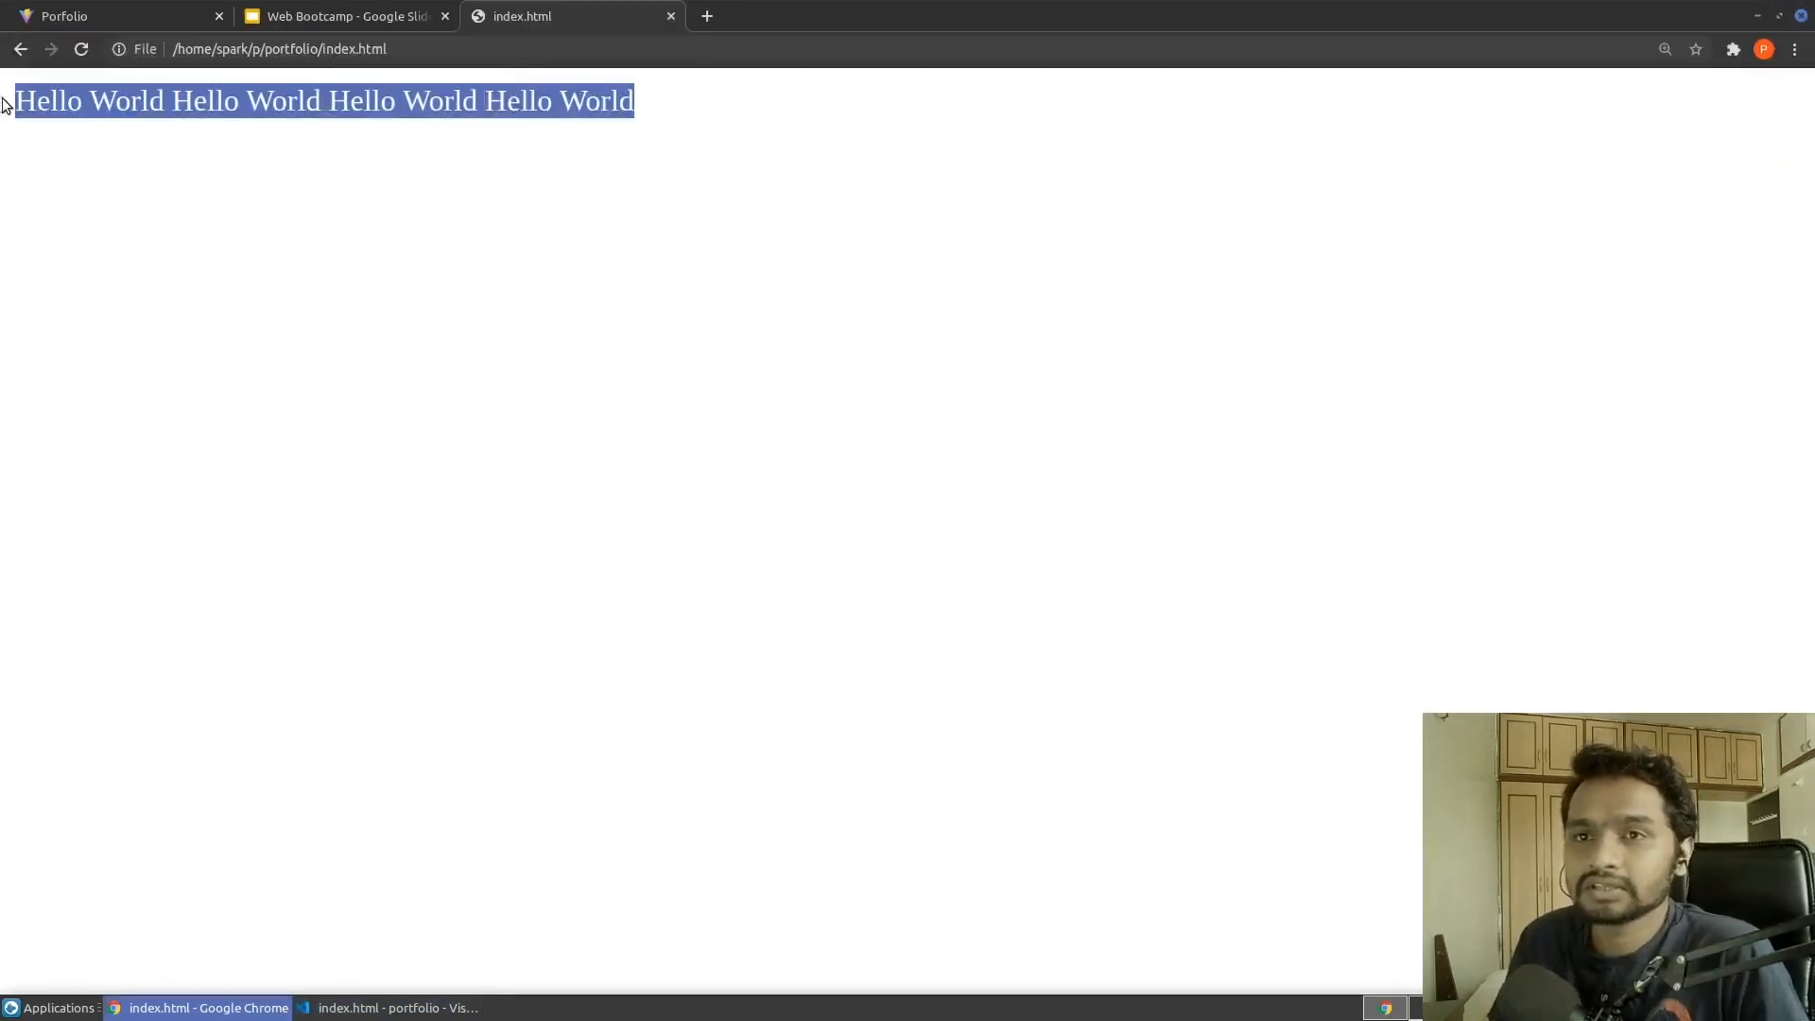
{"action": "left_click", "coordinate": [504, 260]}
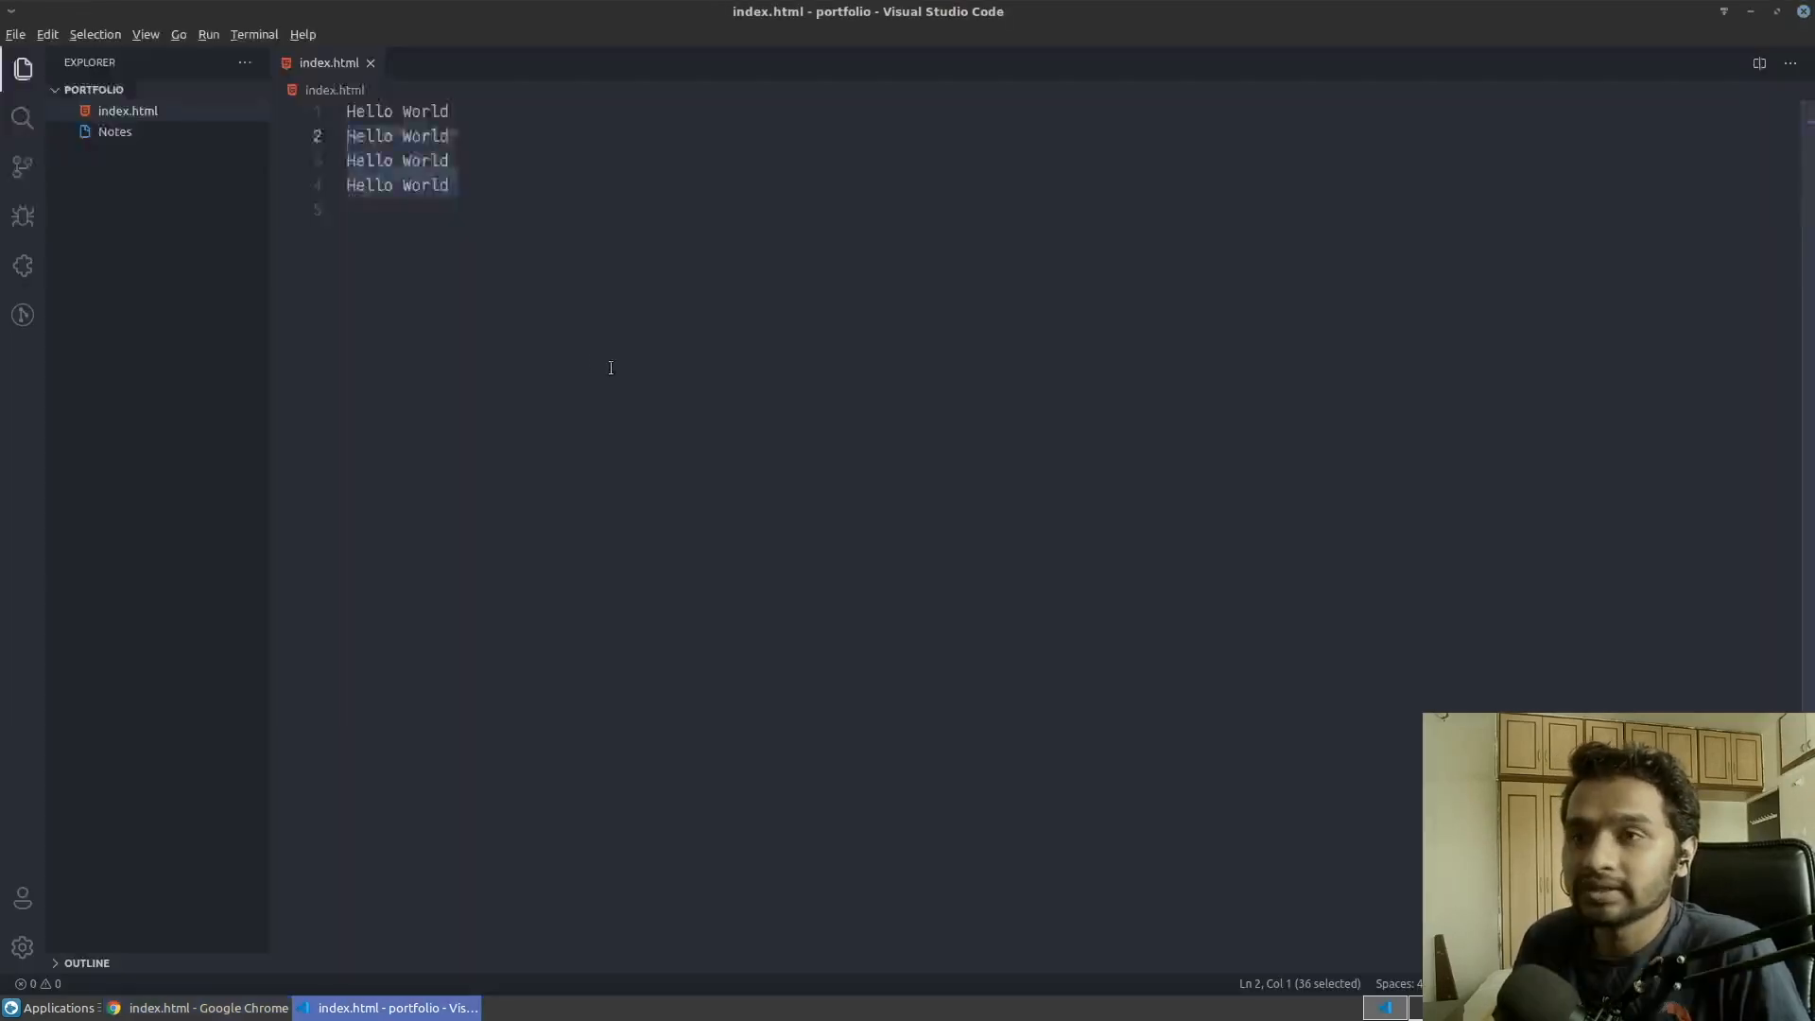
Step: Delete all four Hello World lines from index.html in VS Code
{"action": "key", "text": "Delete"}
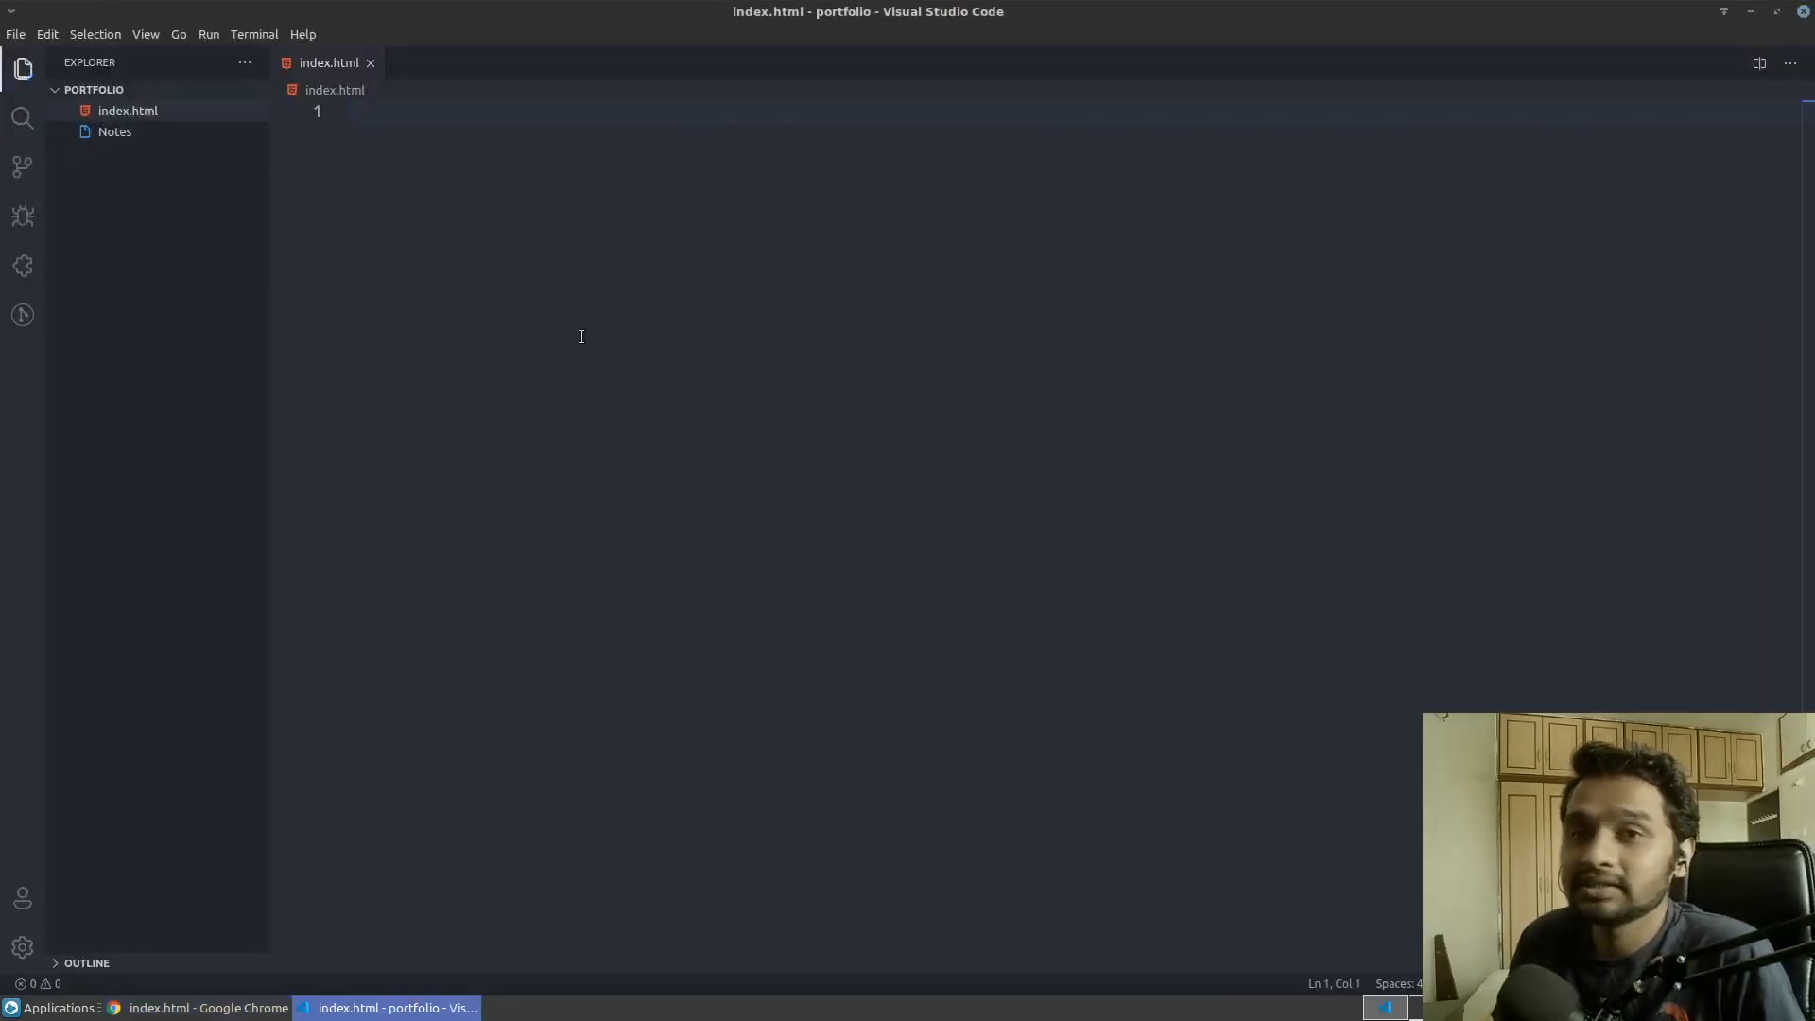